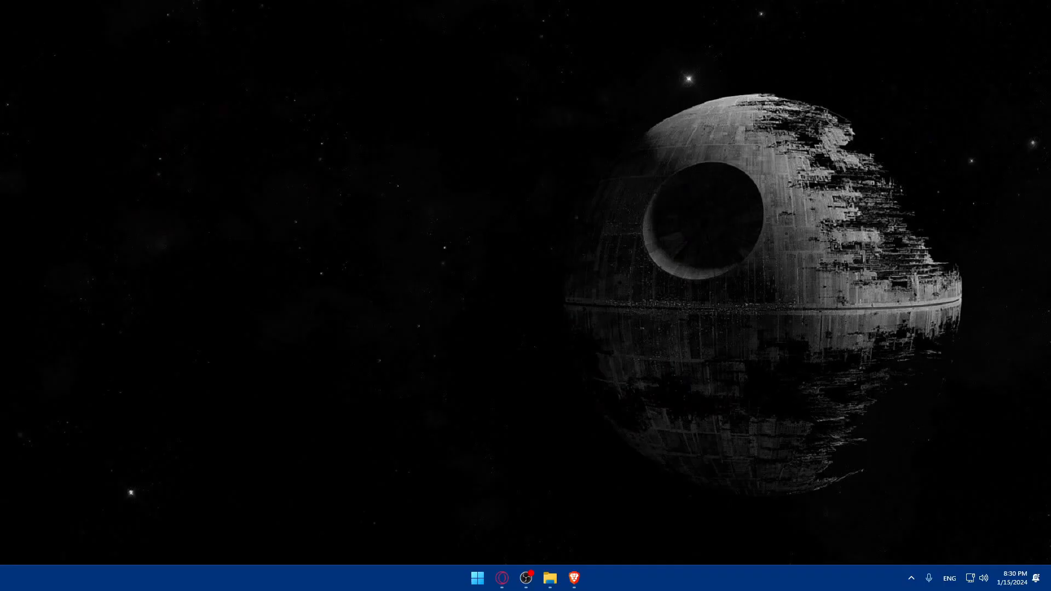
{"action": "mouse_move", "coordinate": [554, 436]}
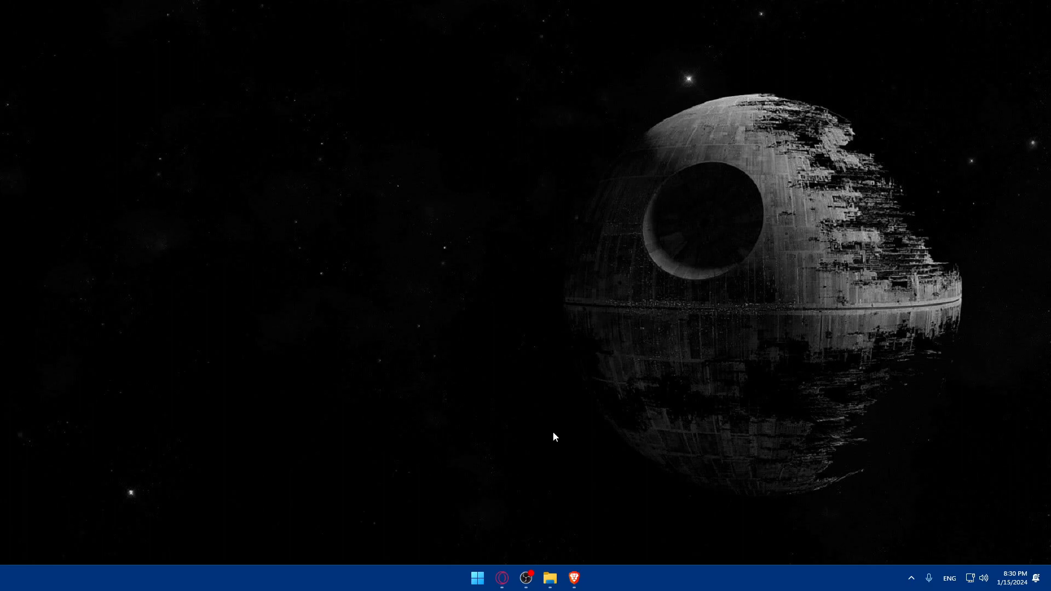
Launch the Brave browser from the Windows taskbar onto a new tab page.
{"action": "left_click", "coordinate": [572, 578]}
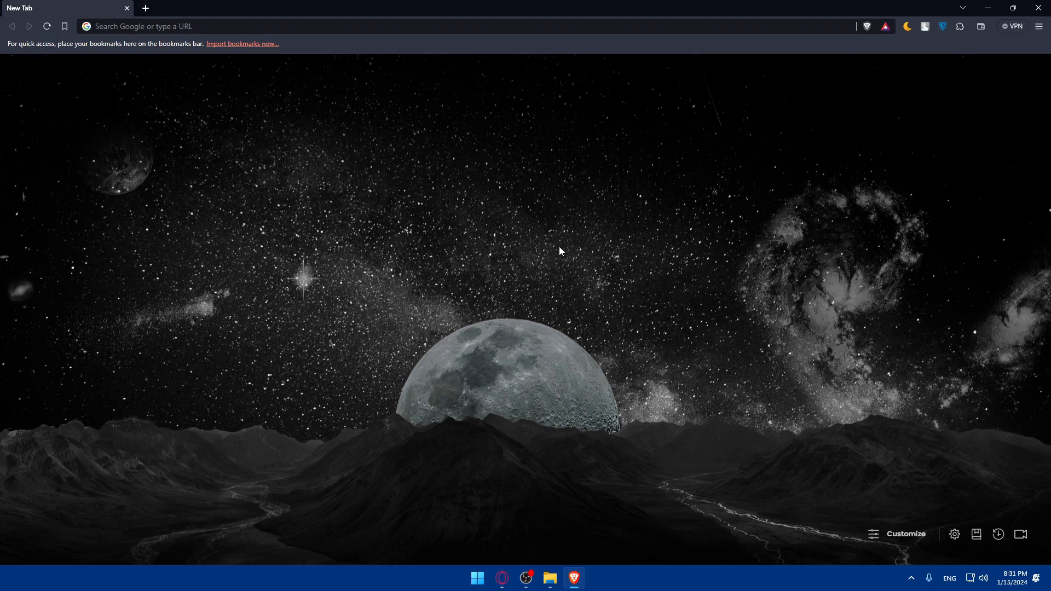
{"action": "mouse_move", "coordinate": [204, 187]}
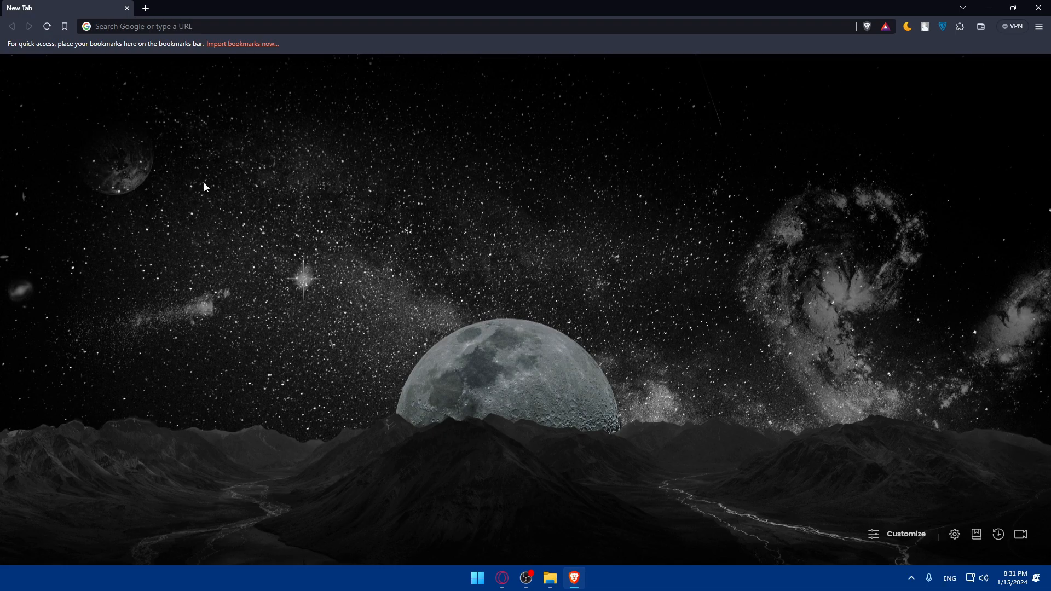
{"action": "mouse_move", "coordinate": [213, 165]}
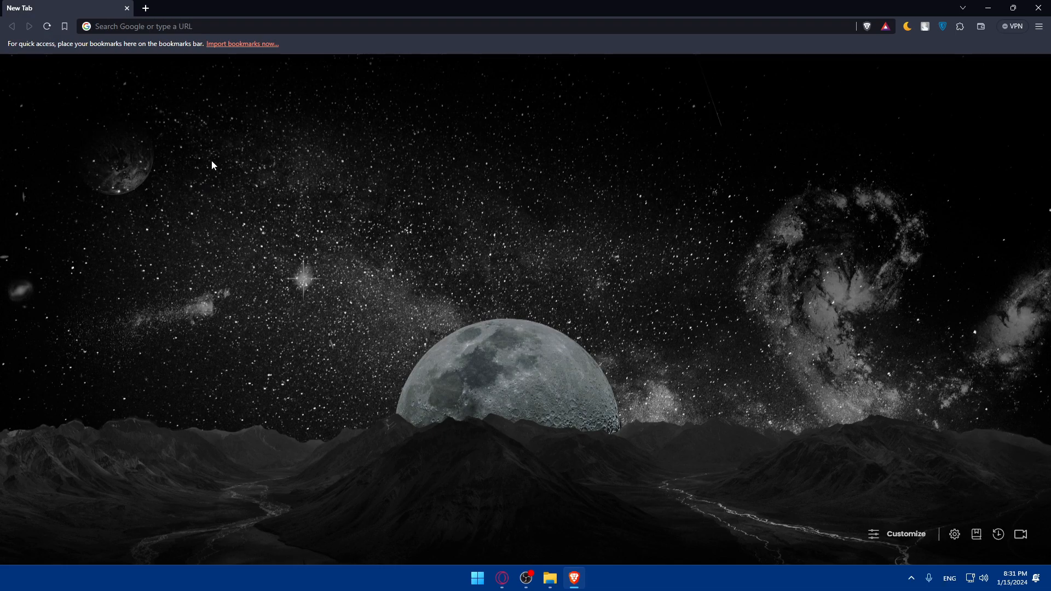
Go to freehosting.com, choose Sign Up and order the Free Hosting plan.
{"action": "type", "text": "facebook.com"}
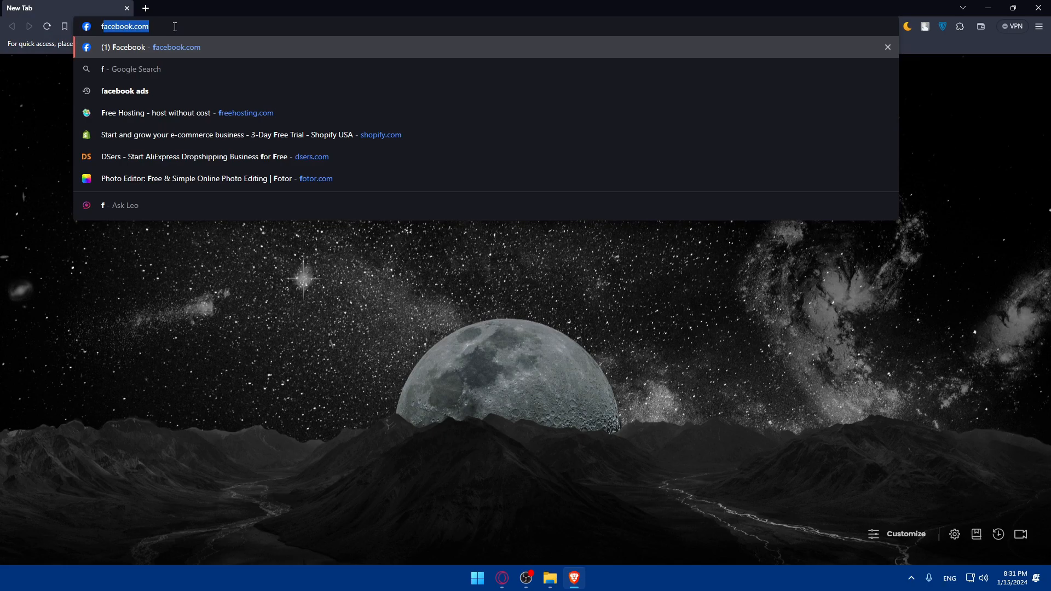
{"action": "type", "text": "freehosting.com"}
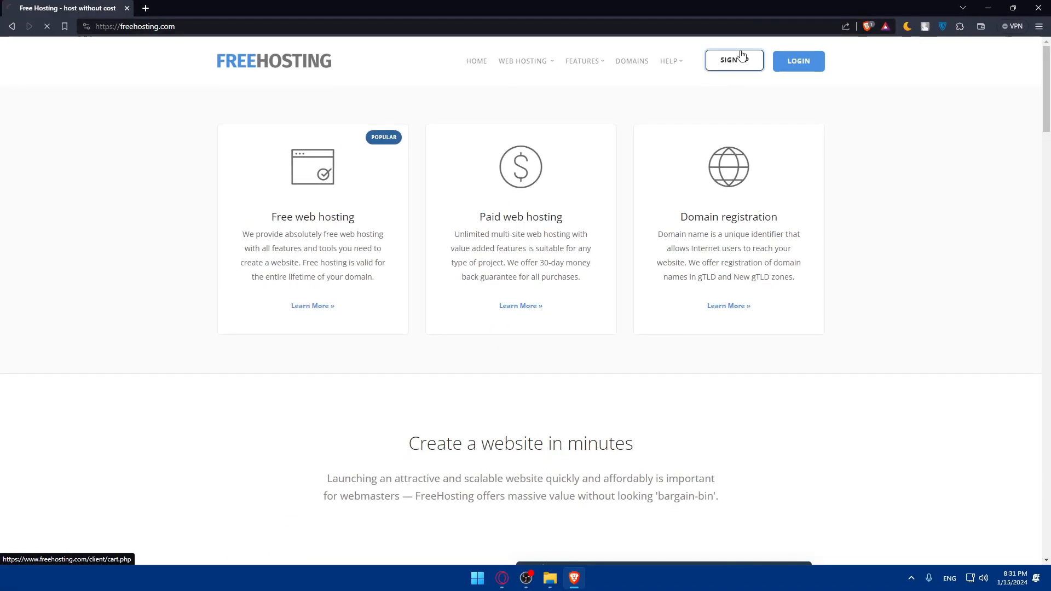
{"action": "left_click", "coordinate": [733, 60]}
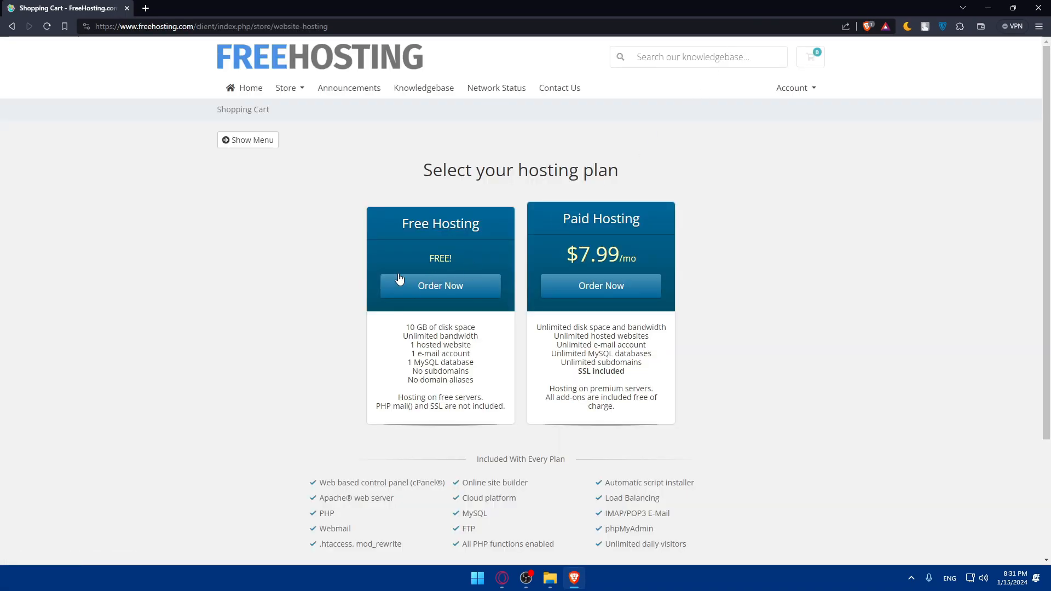
{"action": "left_click", "coordinate": [440, 286]}
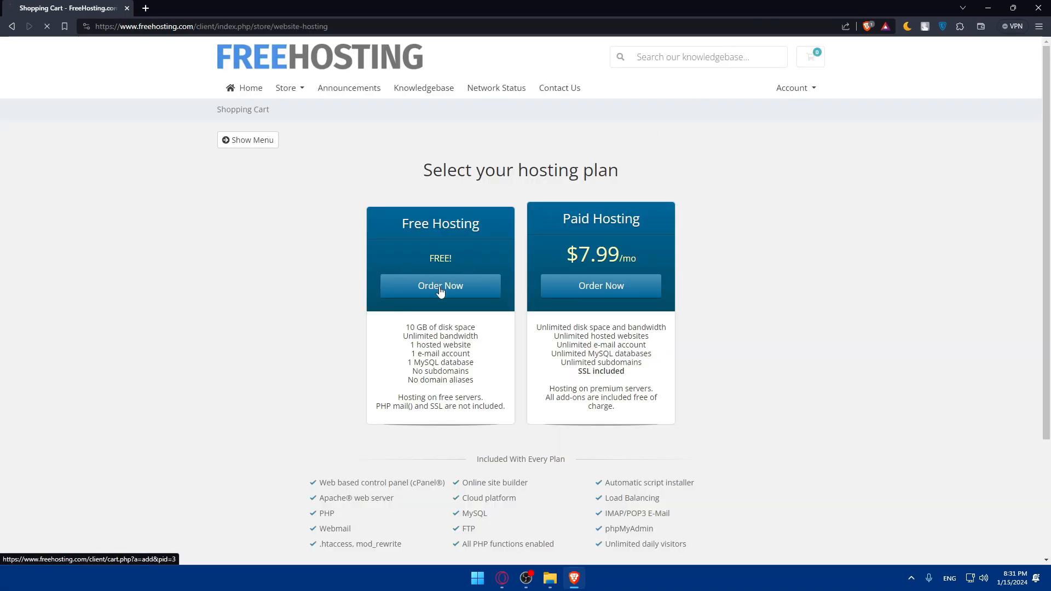
Check domain availability for omix.com, then for omix0215.com, which comes back available at $19.89.
{"action": "left_click", "coordinate": [440, 286]}
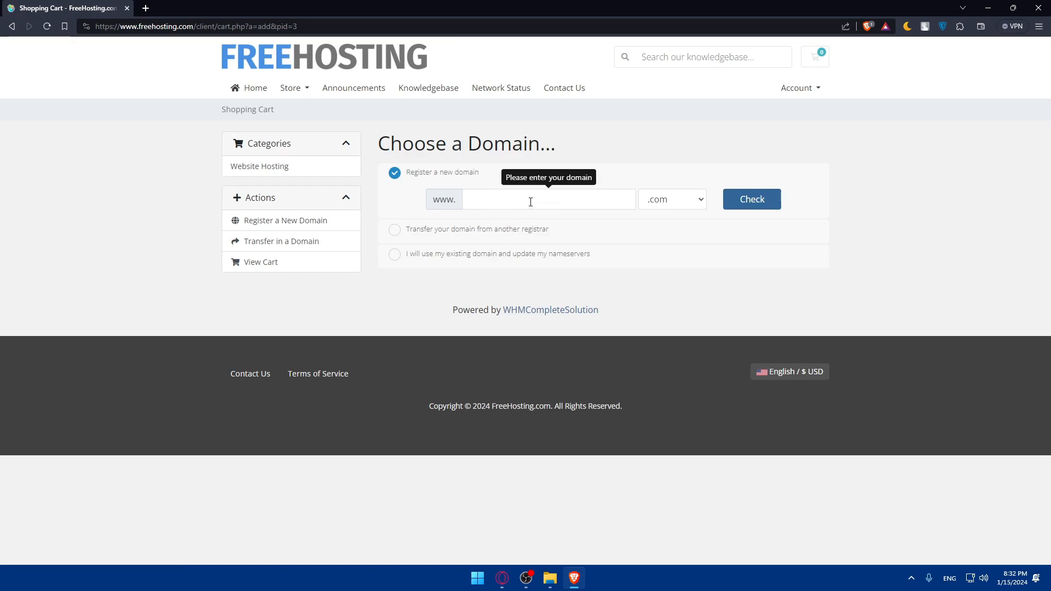
{"action": "mouse_move", "coordinate": [395, 228]}
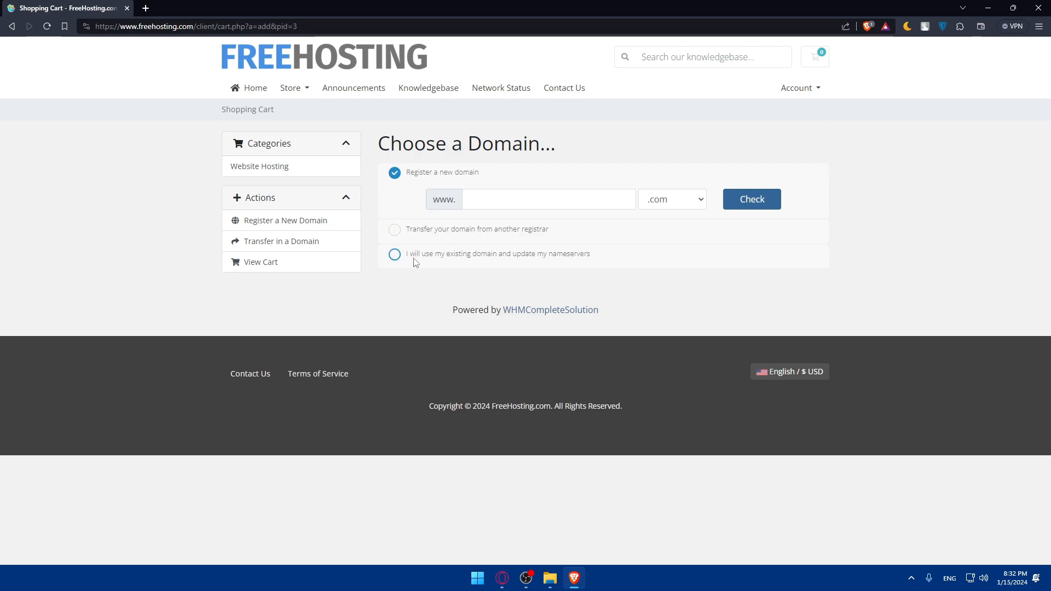
{"action": "mouse_move", "coordinate": [451, 261]}
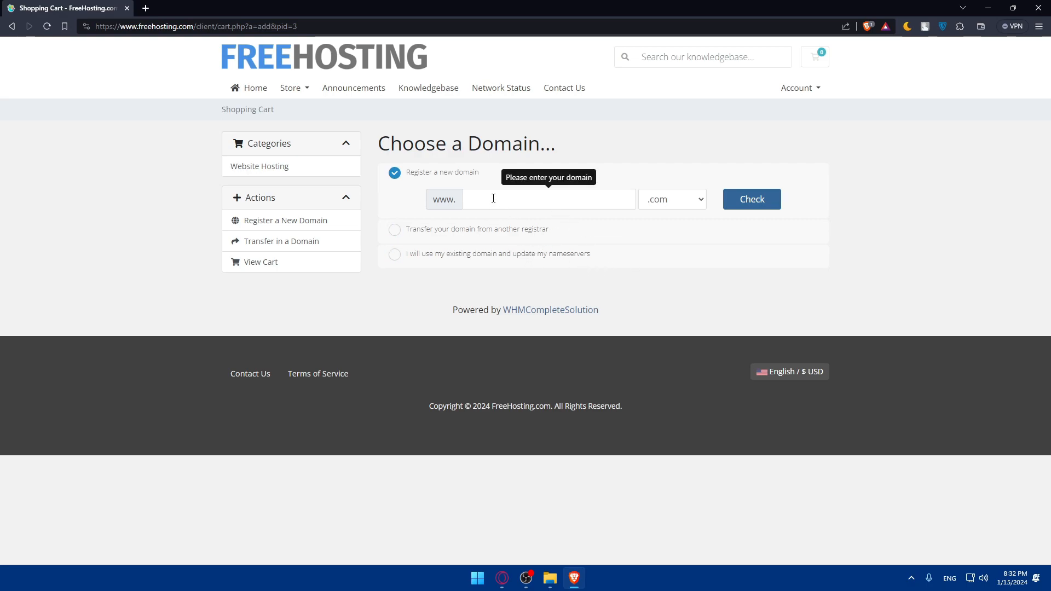
{"action": "type", "text": "omixc"}
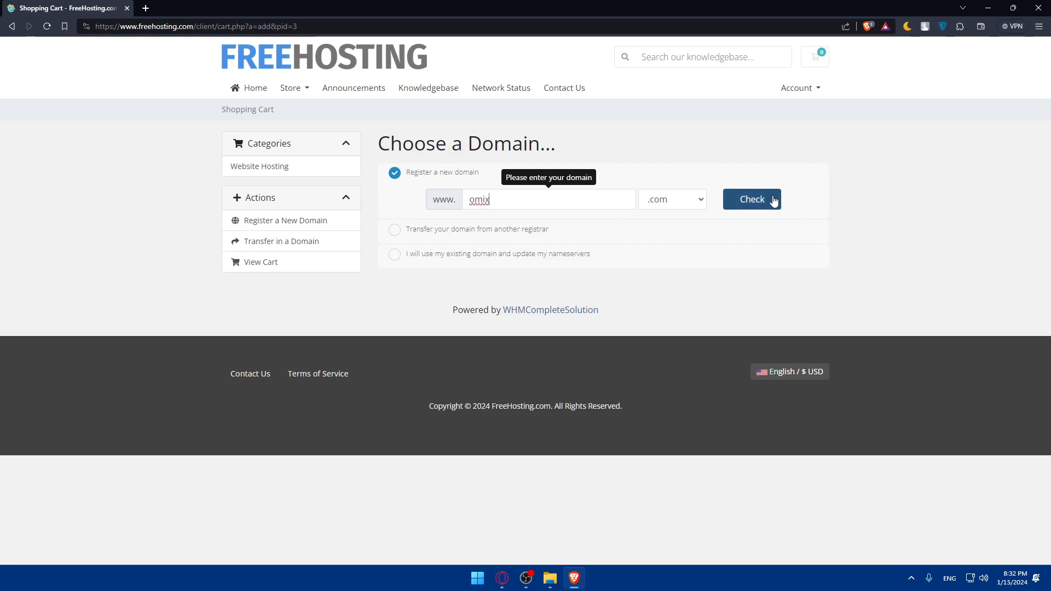
{"action": "left_click", "coordinate": [751, 199]}
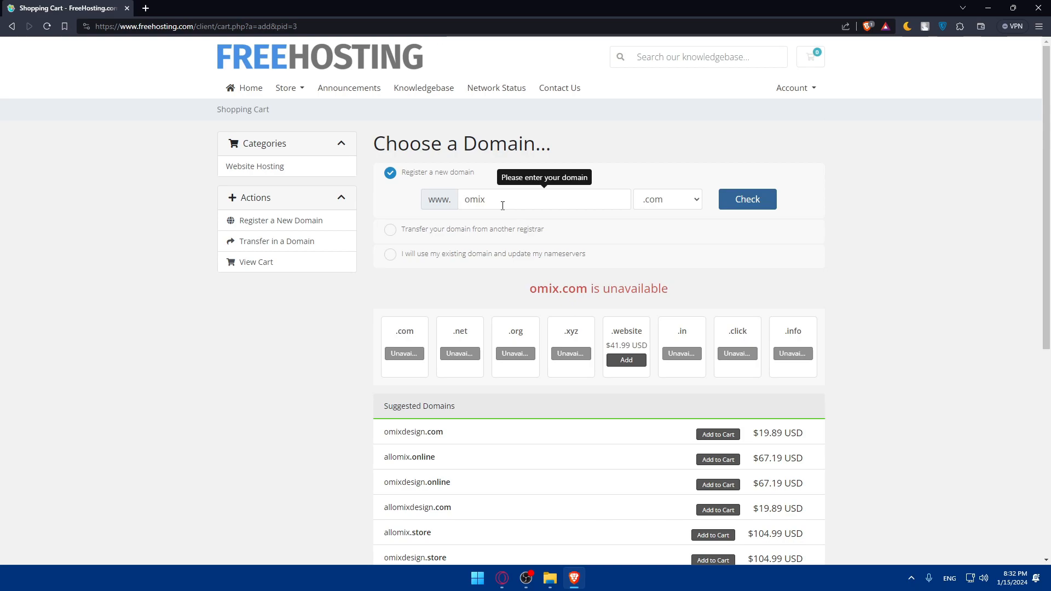
{"action": "type", "text": "02"}
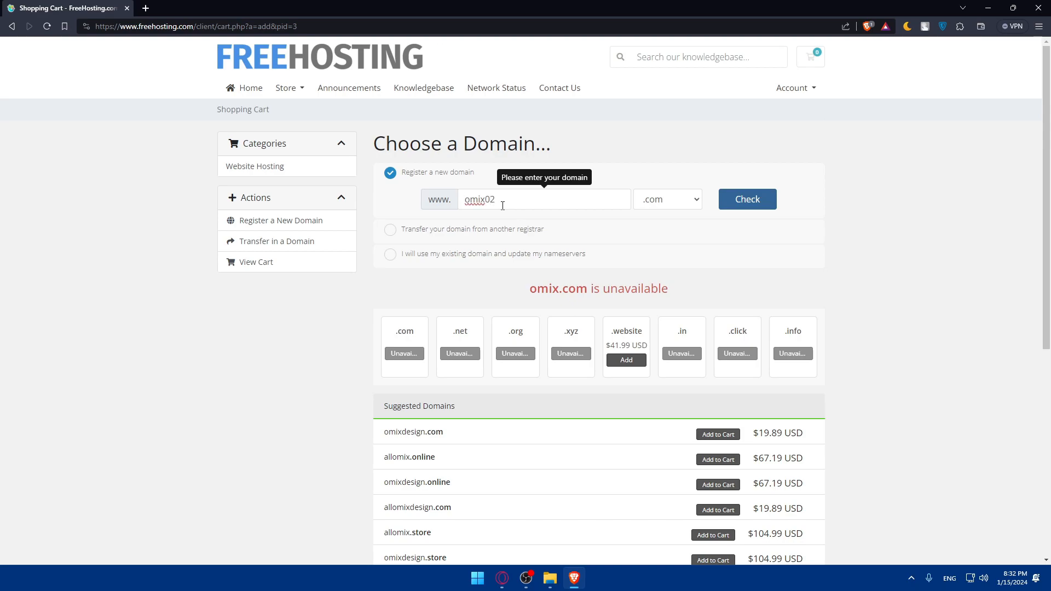
{"action": "left_click", "coordinate": [747, 199]}
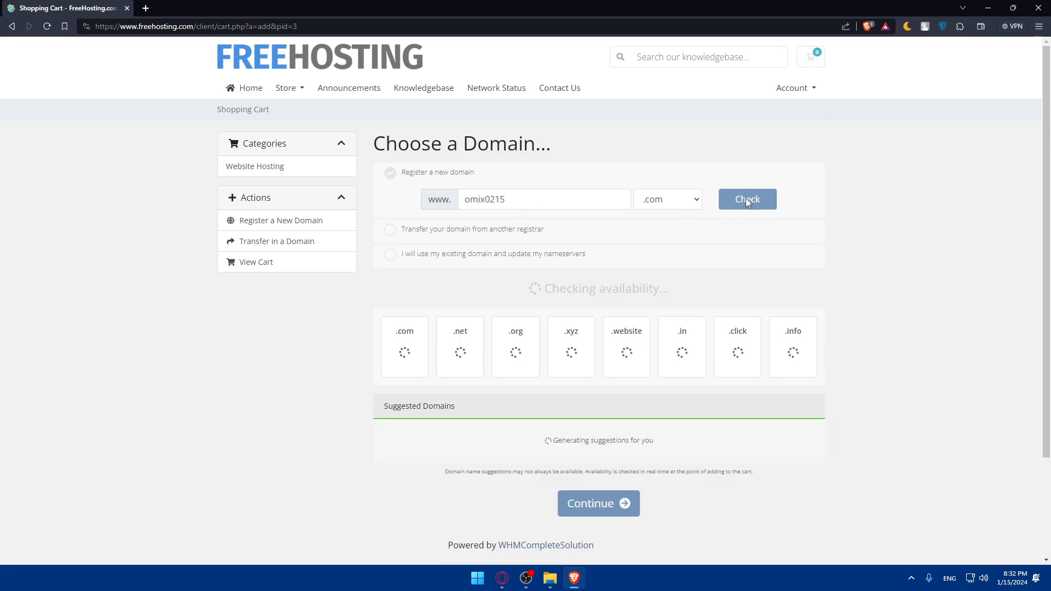
{"action": "left_click", "coordinate": [746, 199]}
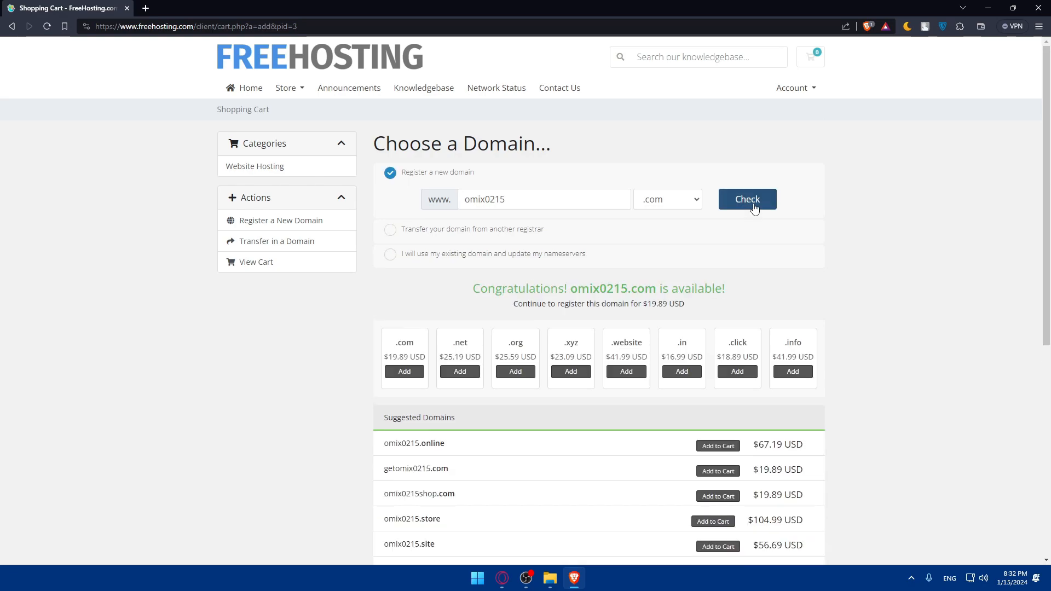
{"action": "mouse_move", "coordinate": [507, 308]}
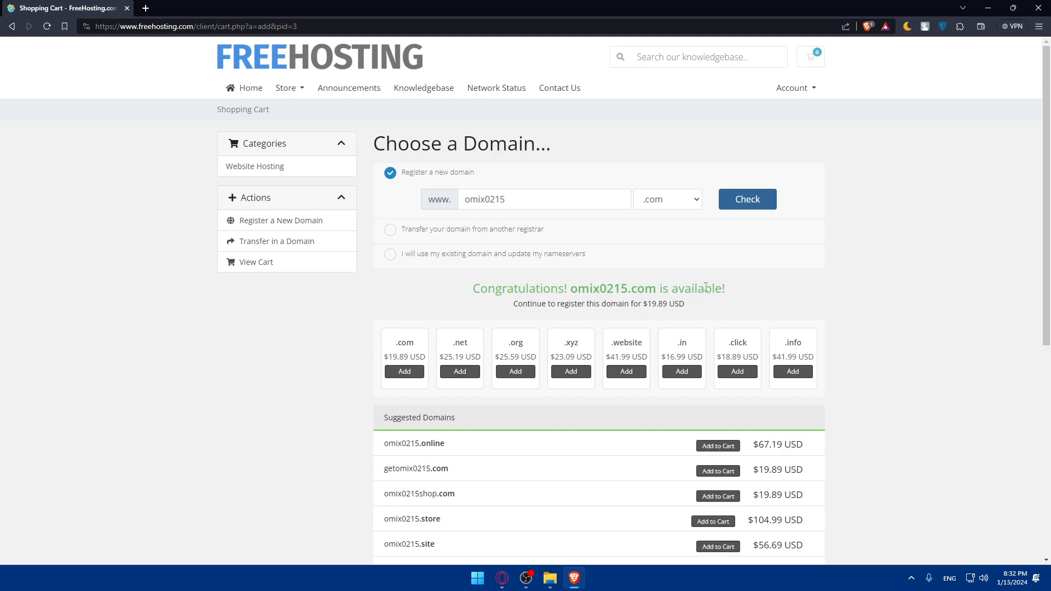
Restart the Free Hosting order from Home and choose transferring a domain from another registrar.
{"action": "left_click", "coordinate": [250, 88]}
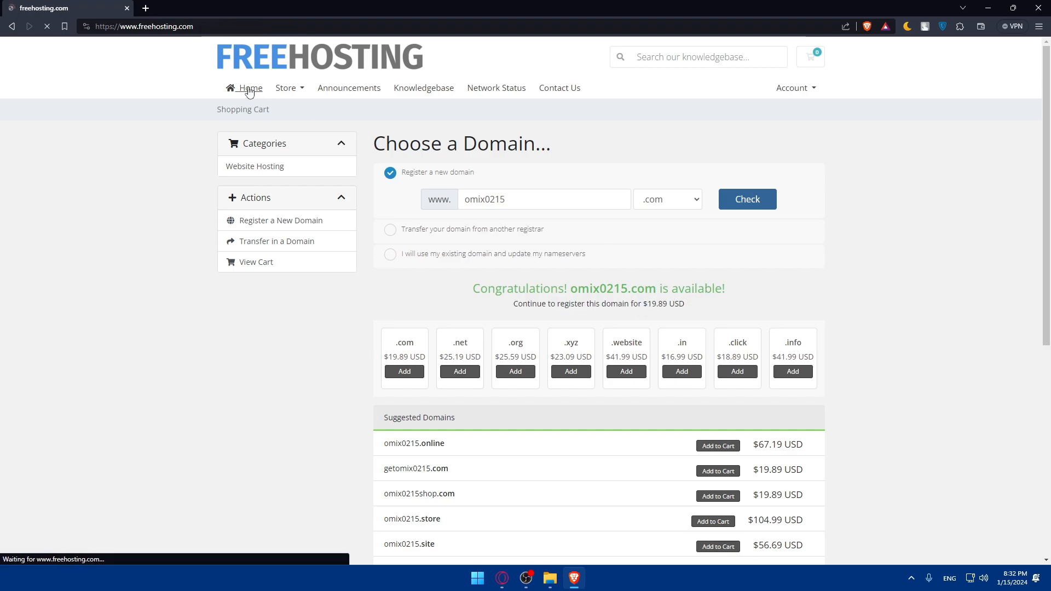
{"action": "left_click", "coordinate": [248, 87]}
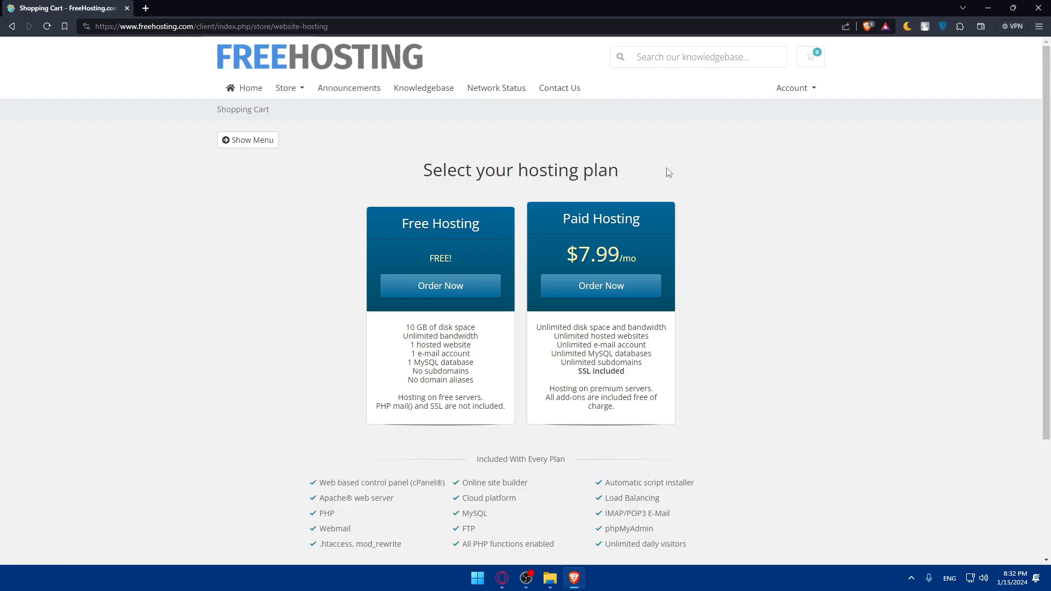
{"action": "left_click", "coordinate": [440, 285]}
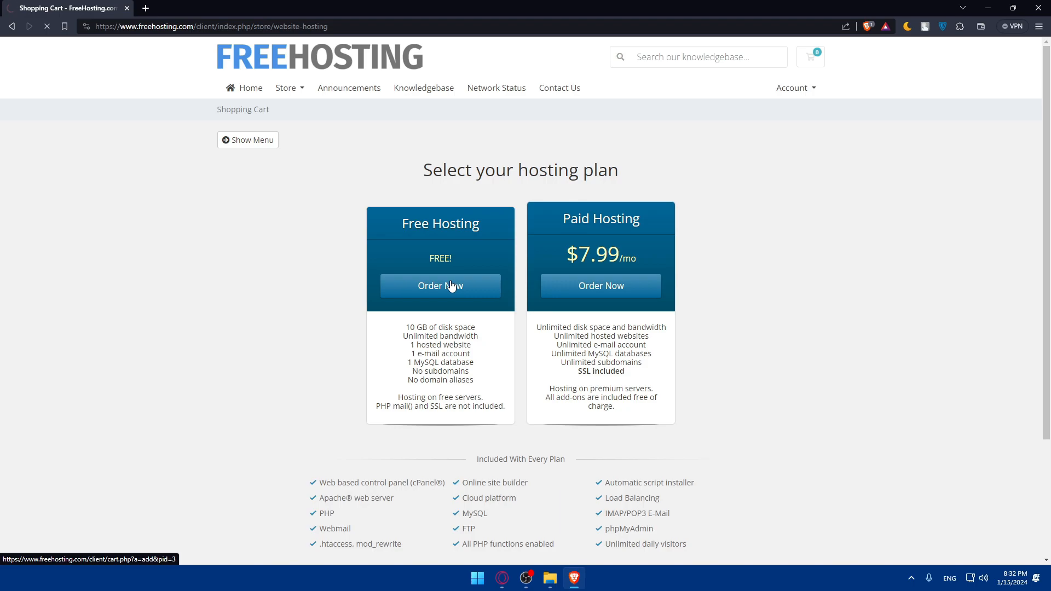
{"action": "left_click", "coordinate": [440, 284]}
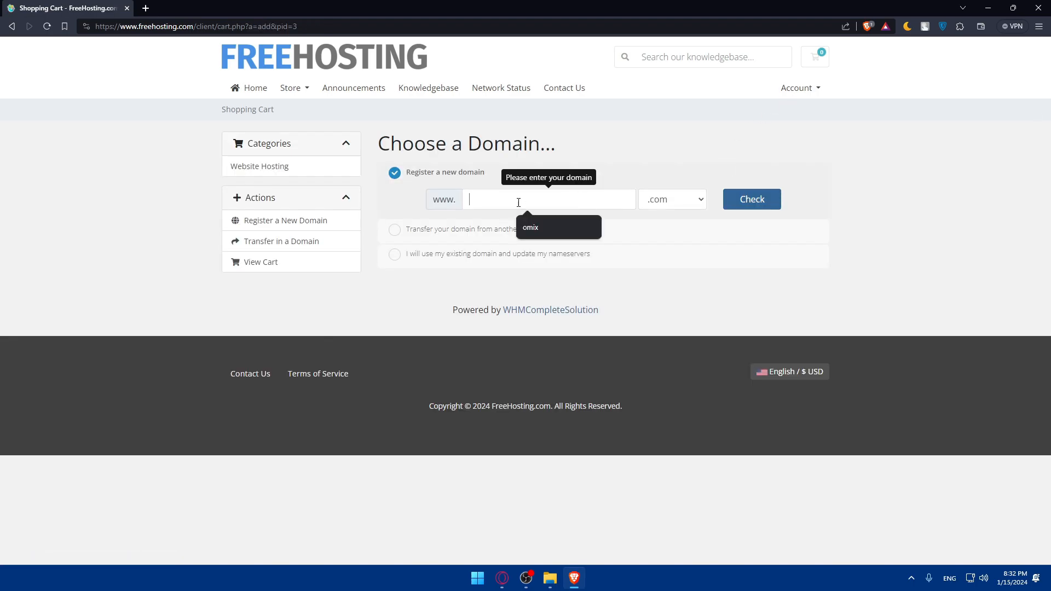
{"action": "left_click", "coordinate": [394, 229]}
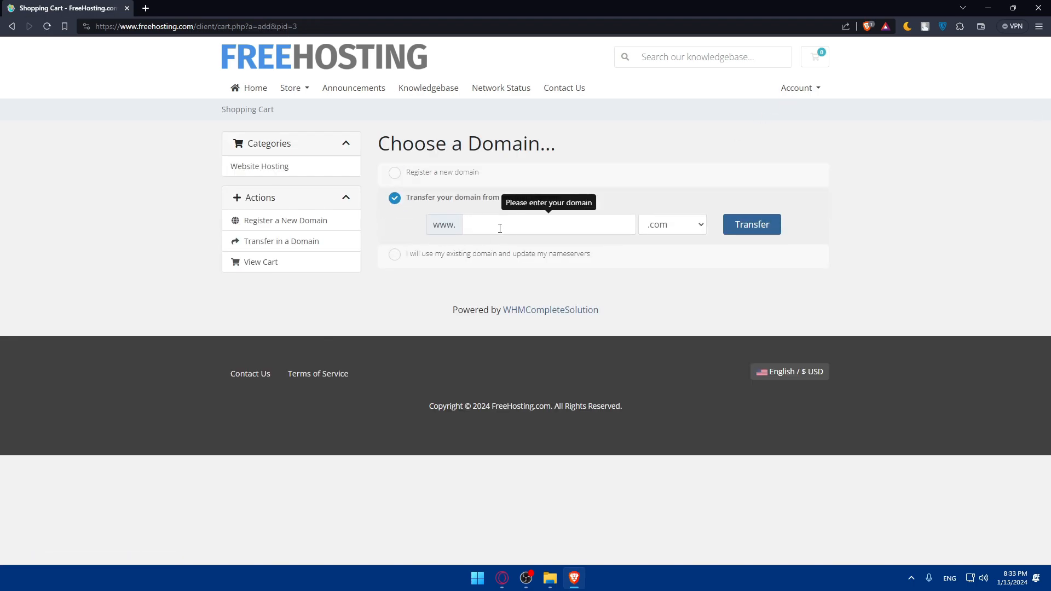
{"action": "left_click", "coordinate": [394, 253]}
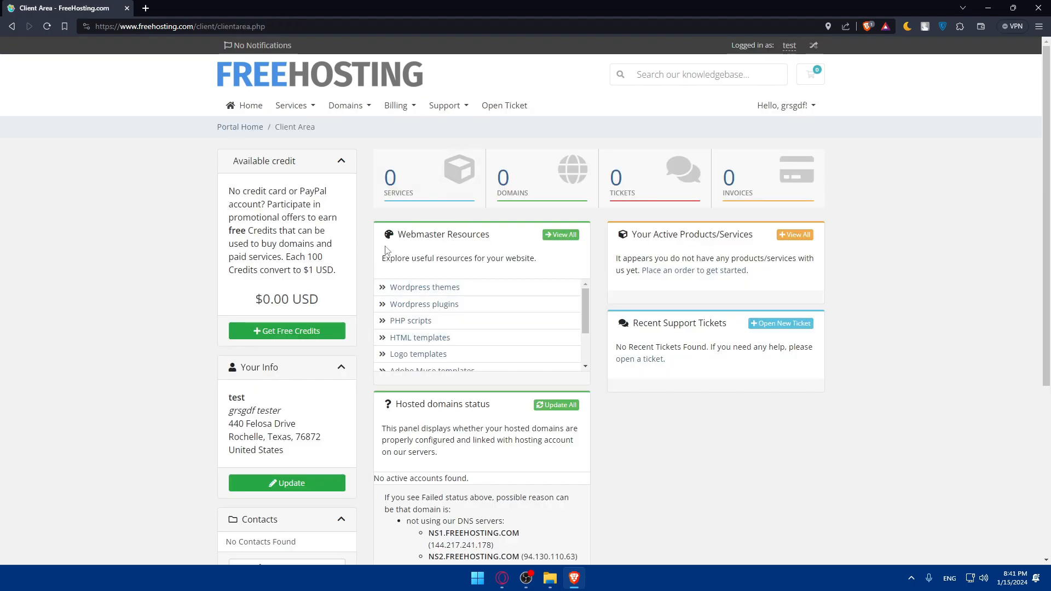
{"action": "mouse_move", "coordinate": [483, 272]}
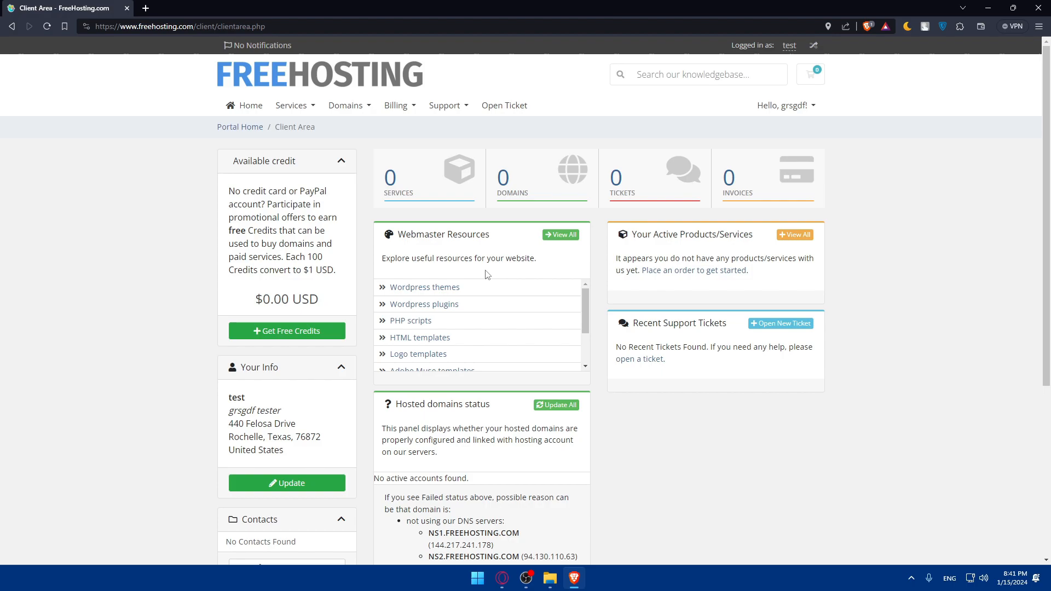
{"action": "mouse_move", "coordinate": [341, 308]}
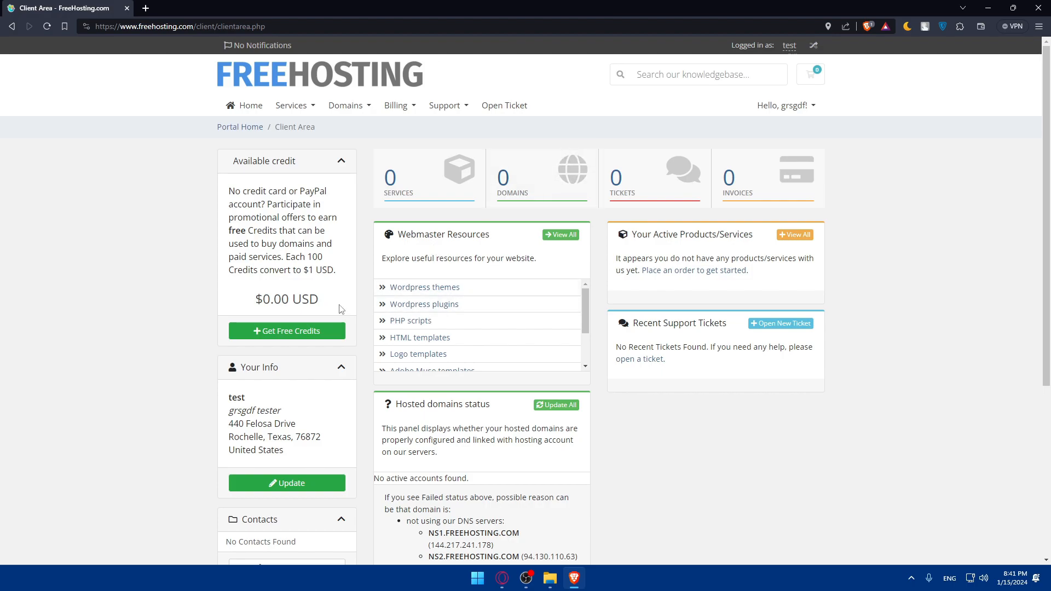
{"action": "mouse_move", "coordinate": [456, 228]}
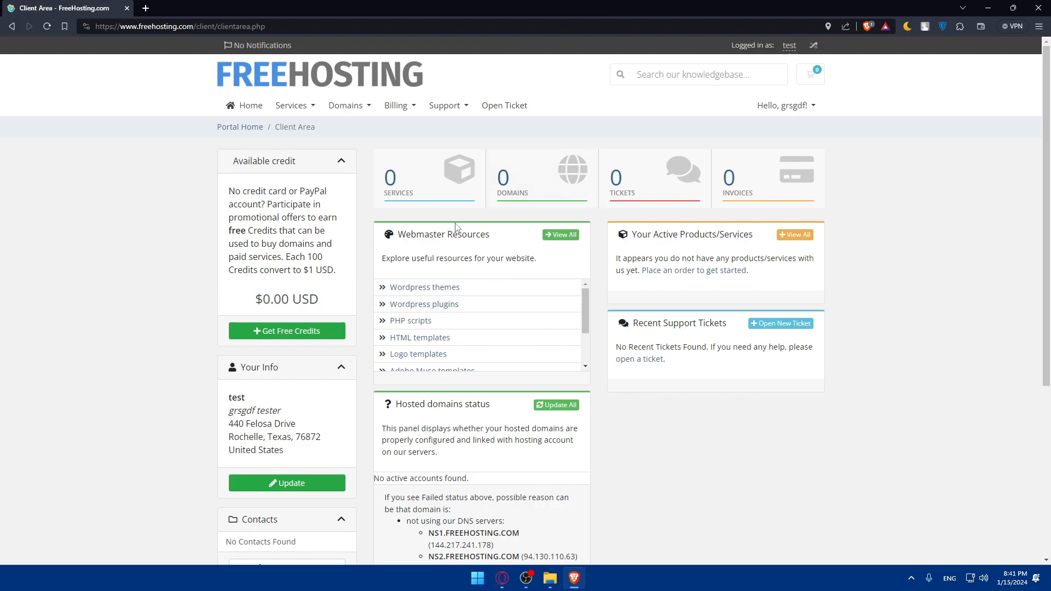
{"action": "mouse_move", "coordinate": [489, 300]}
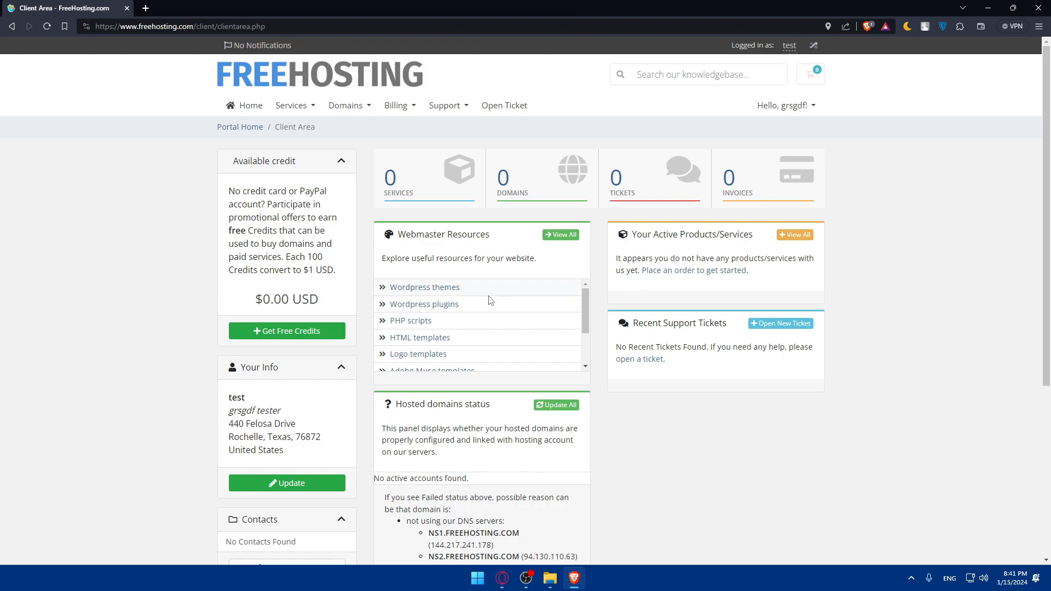
{"action": "mouse_move", "coordinate": [497, 306]}
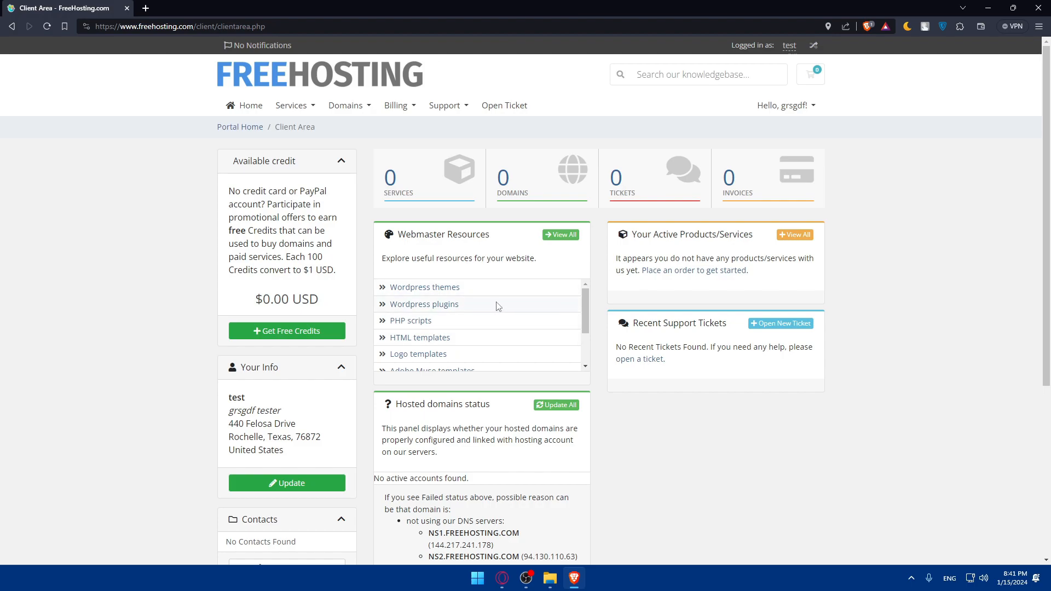
{"action": "mouse_move", "coordinate": [424, 287]}
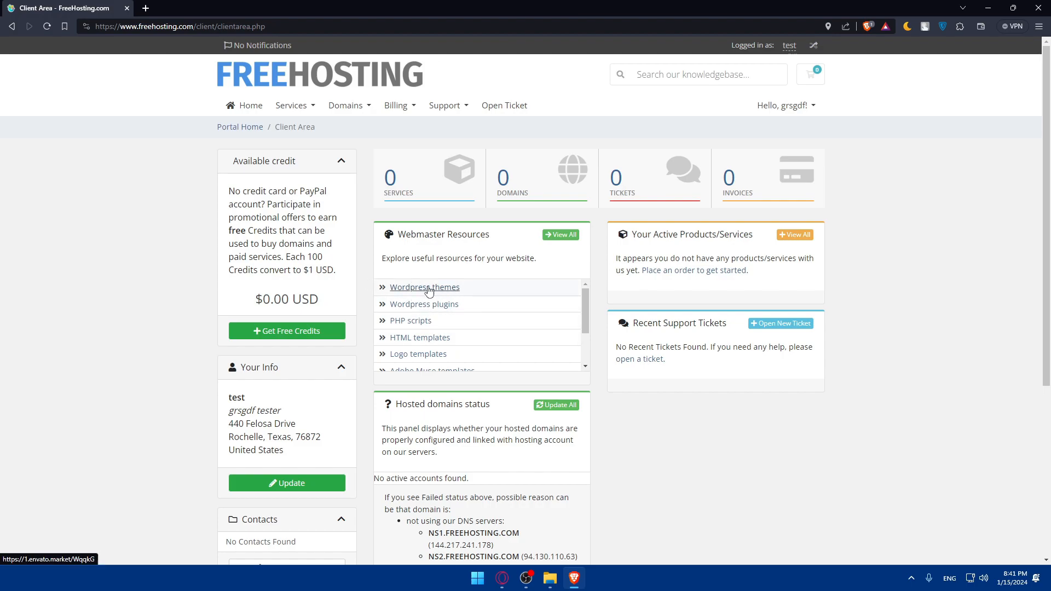
{"action": "mouse_move", "coordinate": [434, 327]}
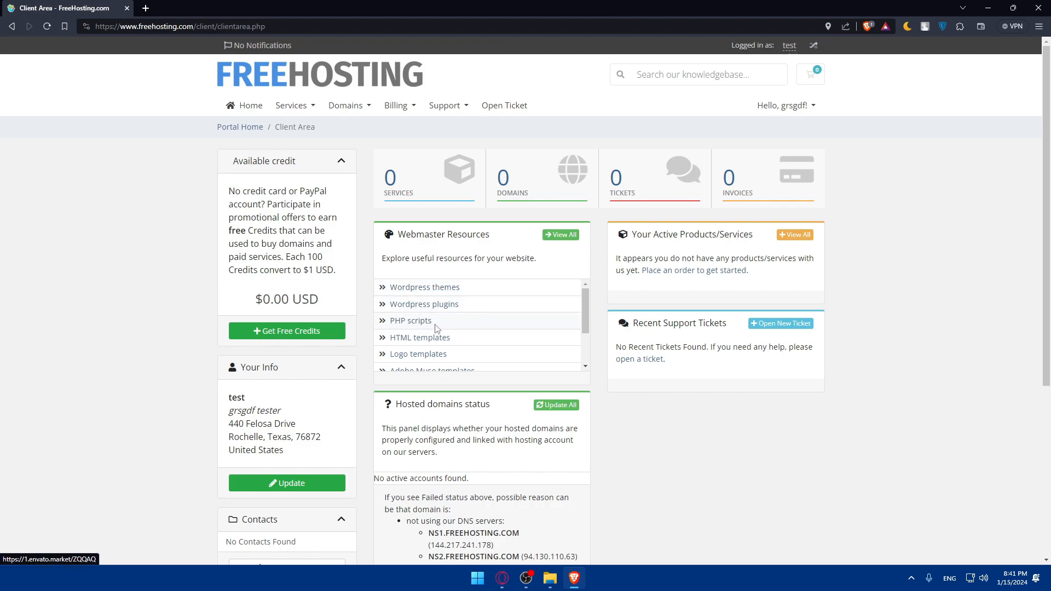
{"action": "scroll", "scroll_direction": "down", "scroll_amount": 3}
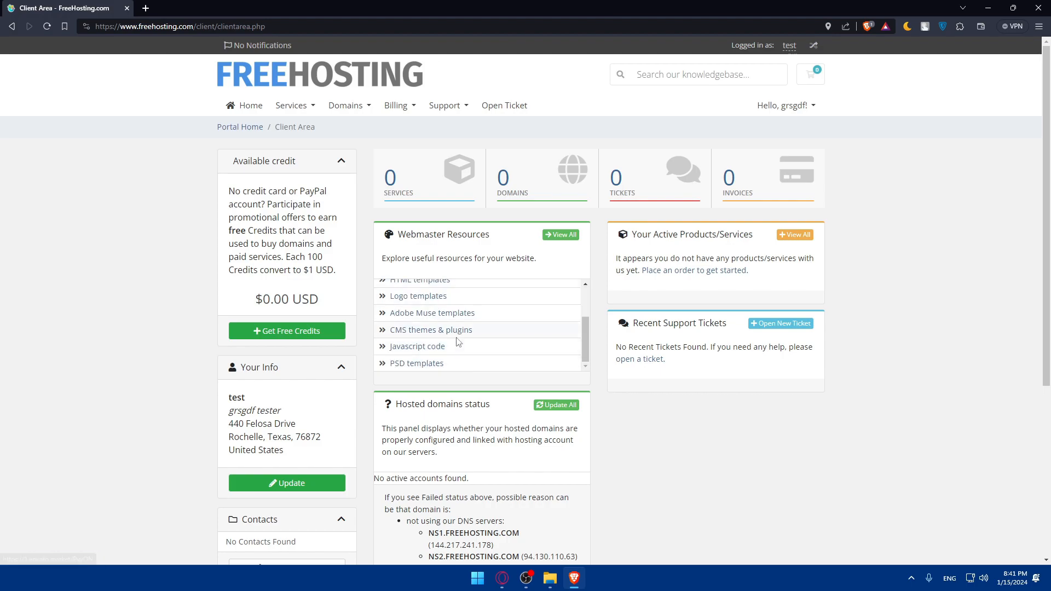
{"action": "scroll", "scroll_direction": "down", "scroll_amount": 3}
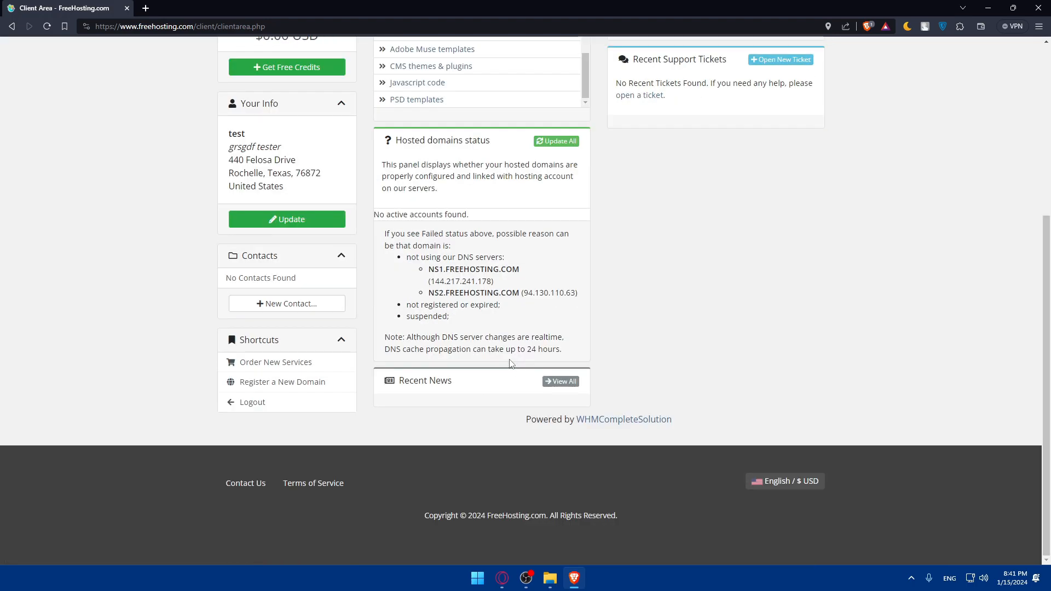
{"action": "mouse_move", "coordinate": [507, 347]}
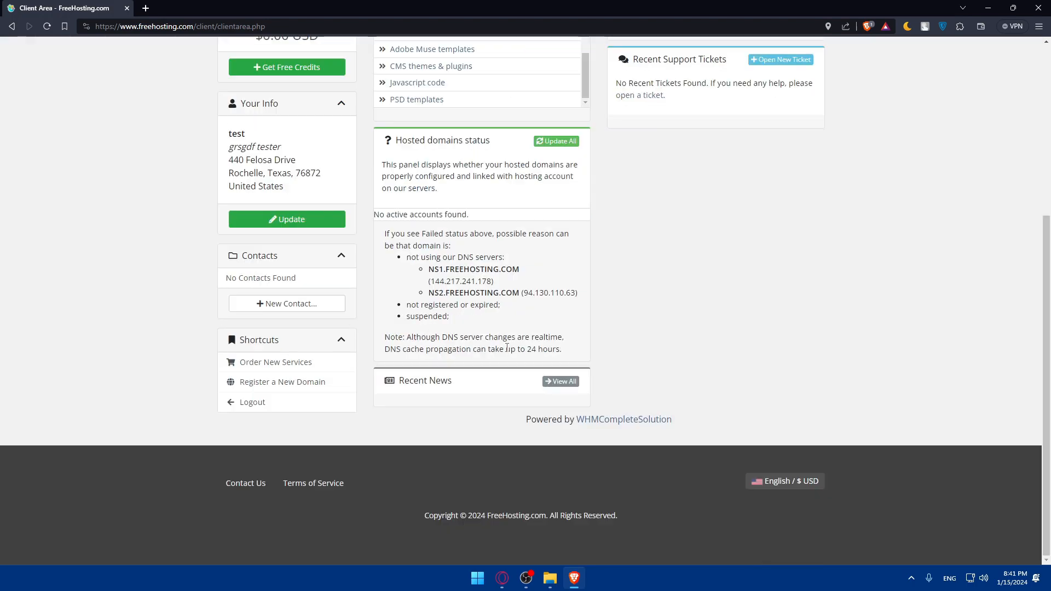
{"action": "scroll", "scroll_direction": "up", "scroll_amount": 3}
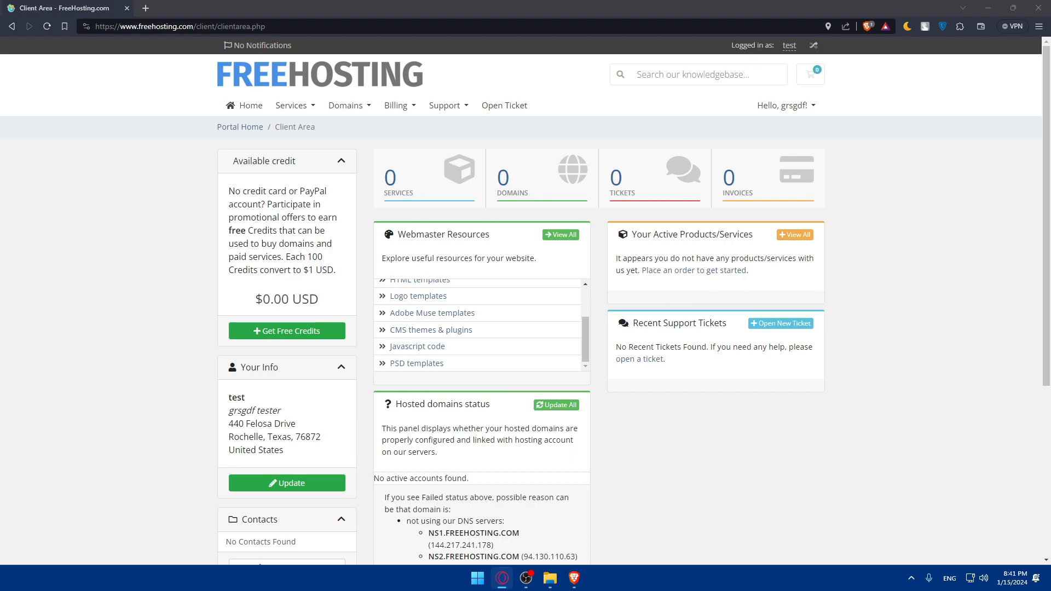
{"action": "mouse_move", "coordinate": [155, 85]}
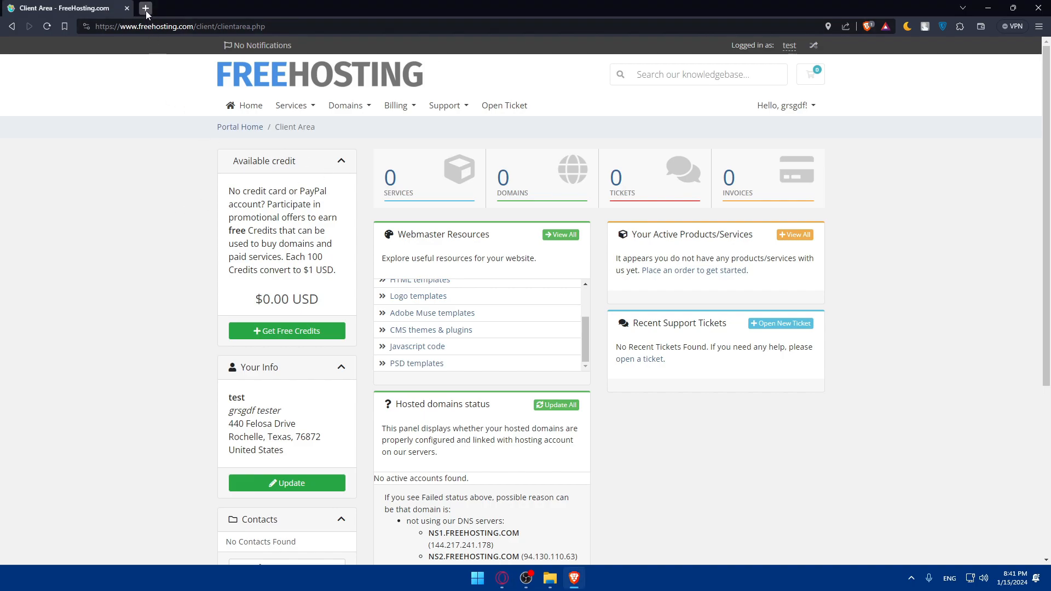
Search Google for cpanel in a new tab and open the official cPanel site.
{"action": "left_click", "coordinate": [145, 7]}
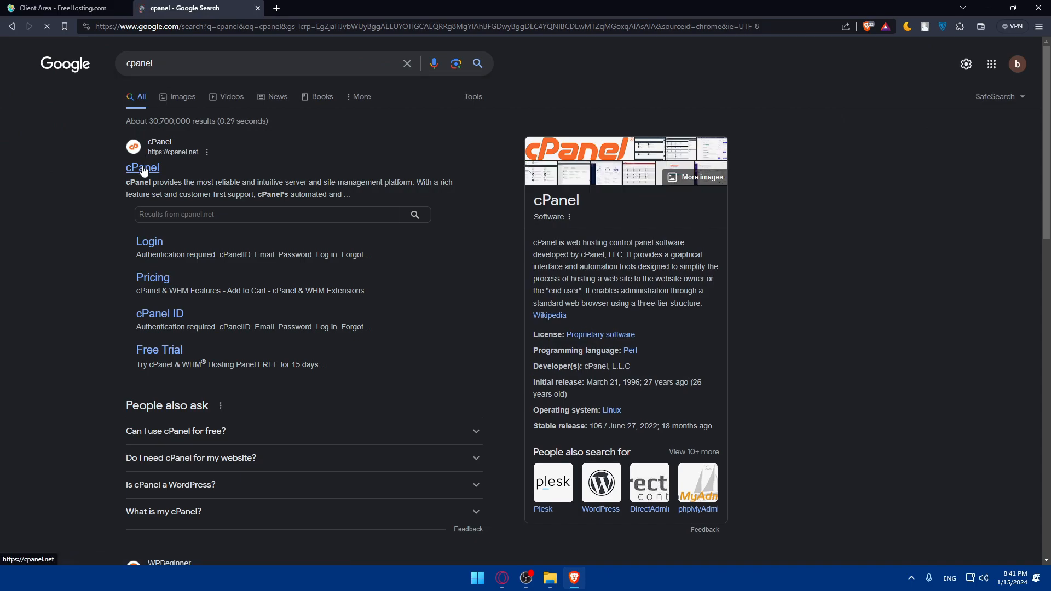
{"action": "left_click", "coordinate": [142, 167]}
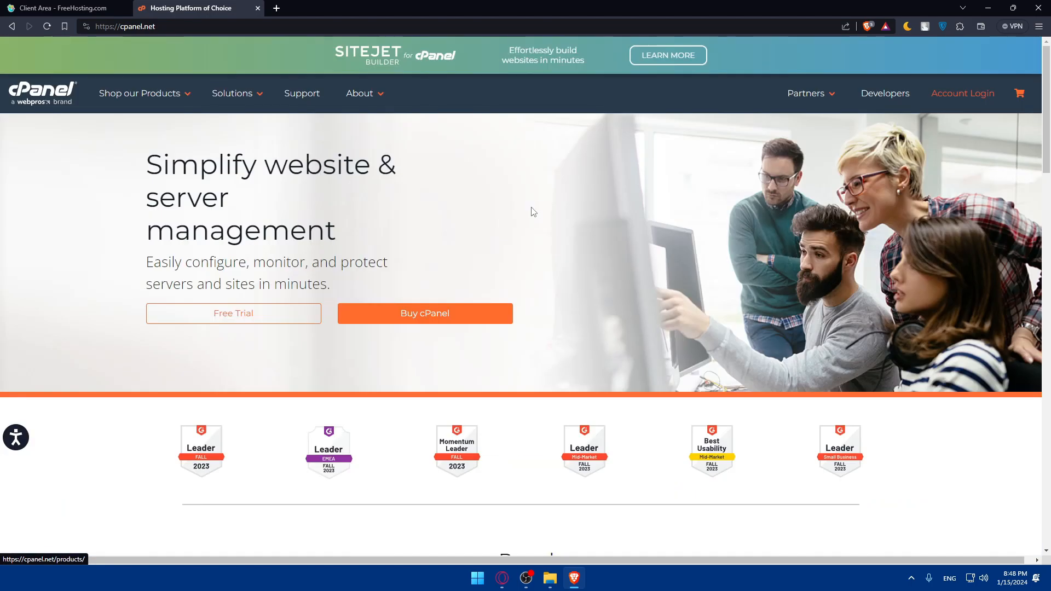
{"action": "mouse_move", "coordinate": [388, 246]}
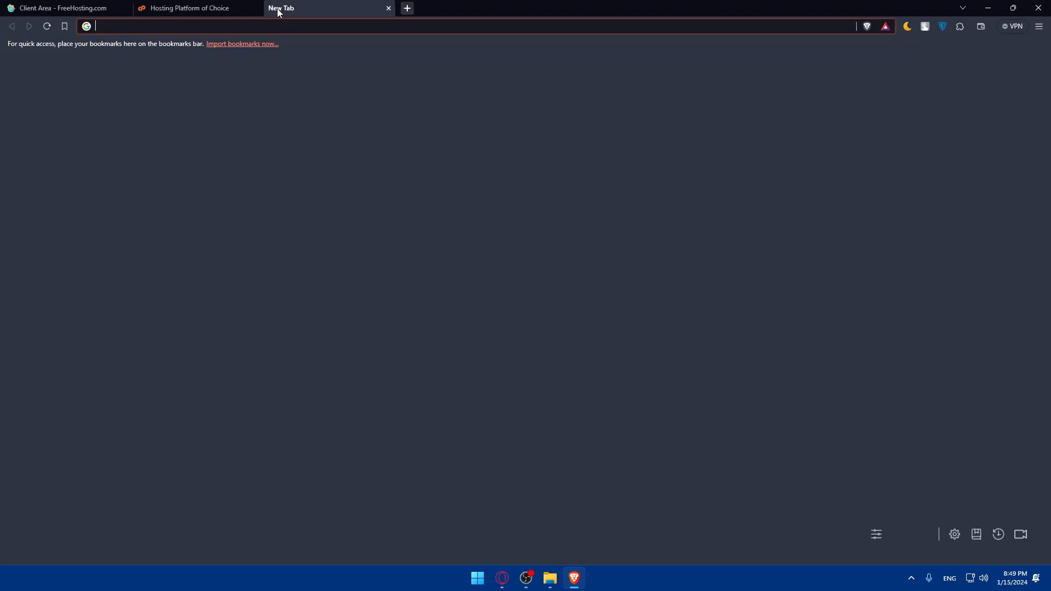
Load wordpress.com, start a localhost address in a fourth tab, and return to the WordPress.com page.
{"action": "type", "text": "wordpress.com"}
{"action": "type", "text": "admin"}
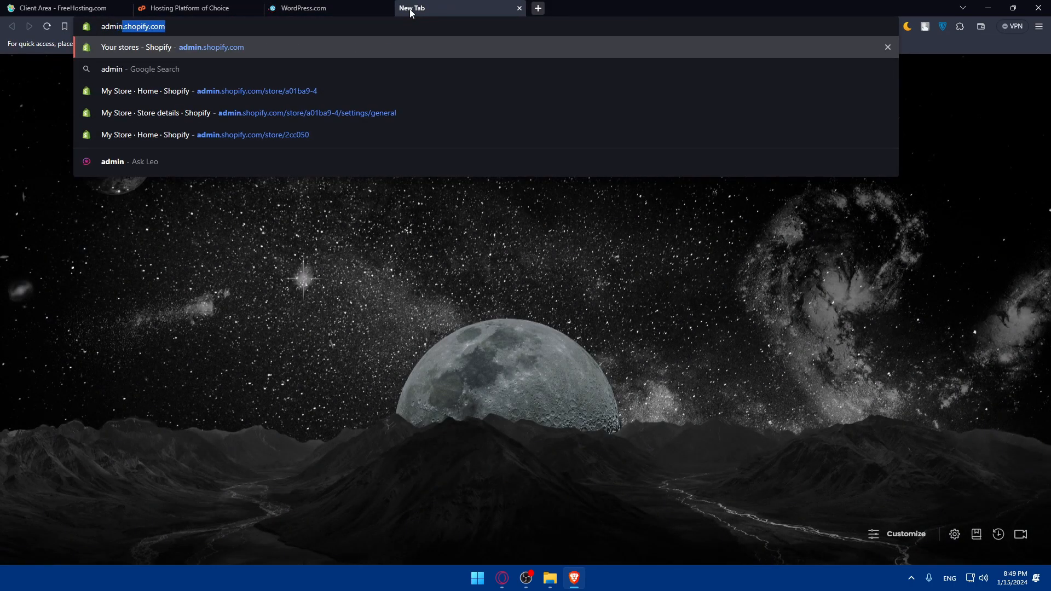
{"action": "type", "text": "d"}
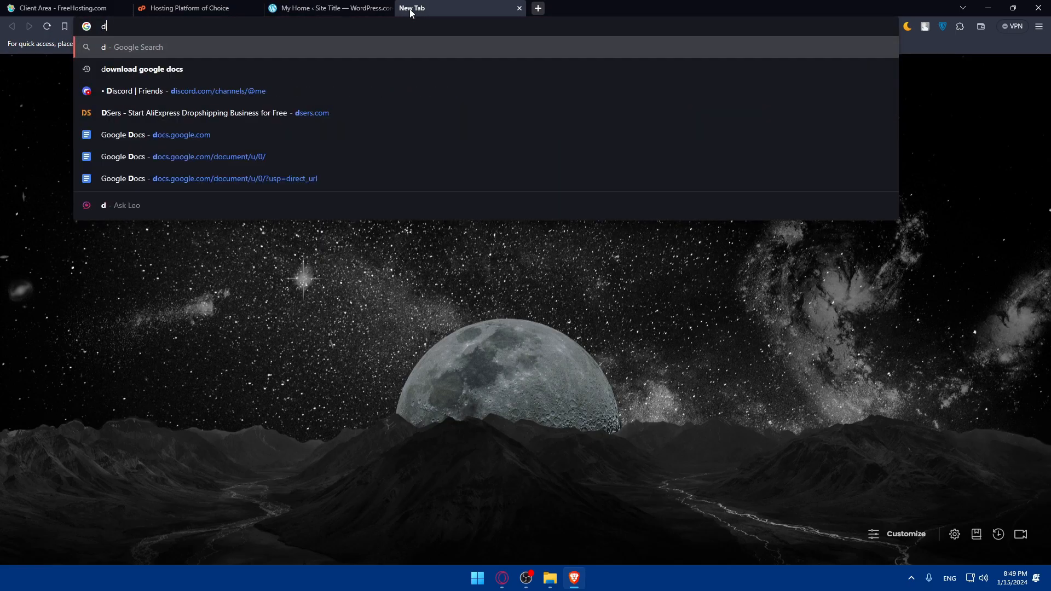
{"action": "type", "text": "localh"}
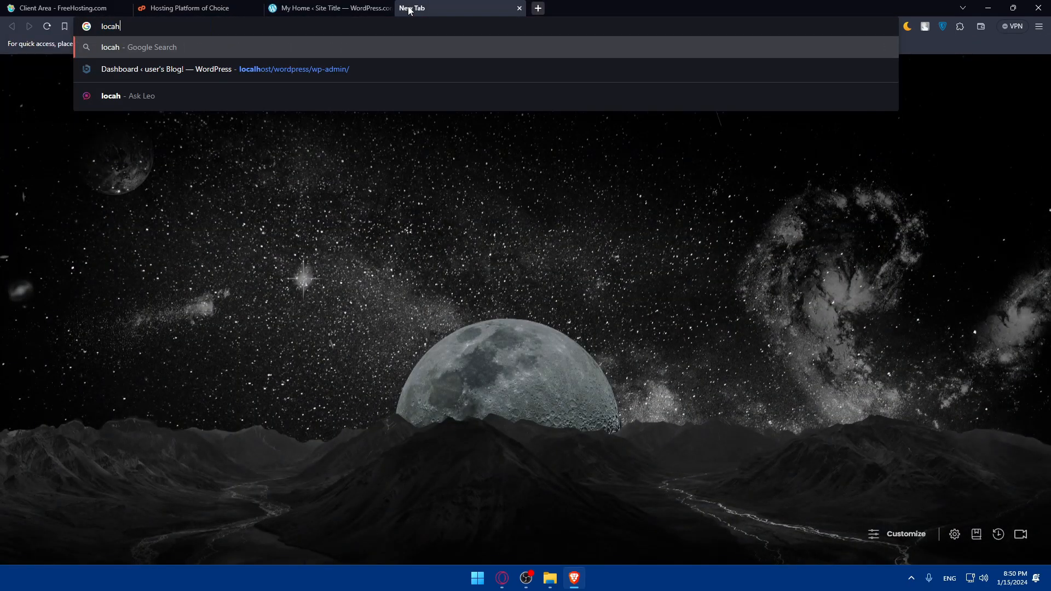
{"action": "key", "text": "backspace"}
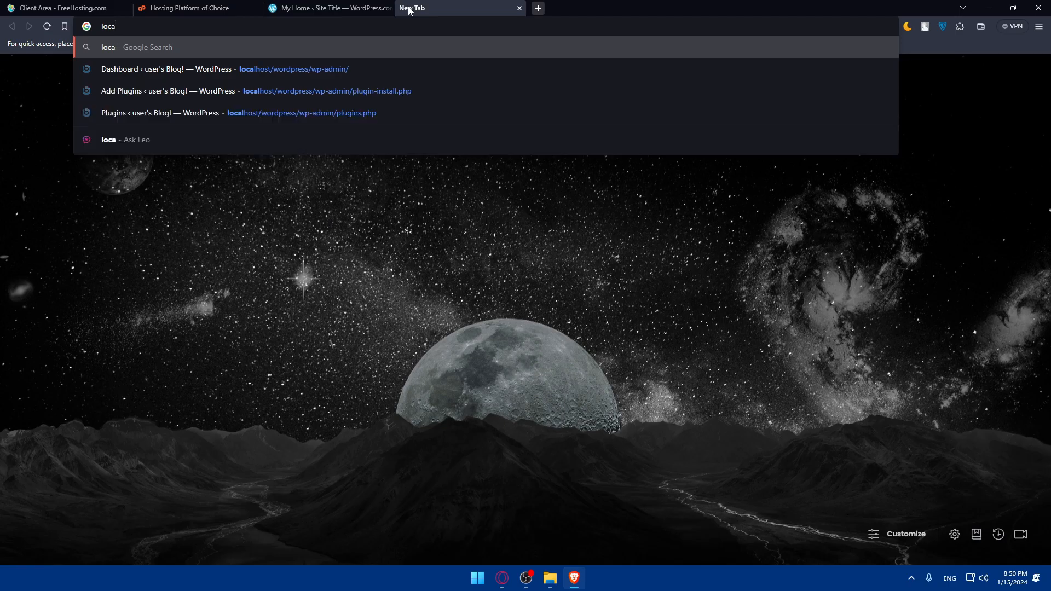
{"action": "left_click", "coordinate": [329, 8]}
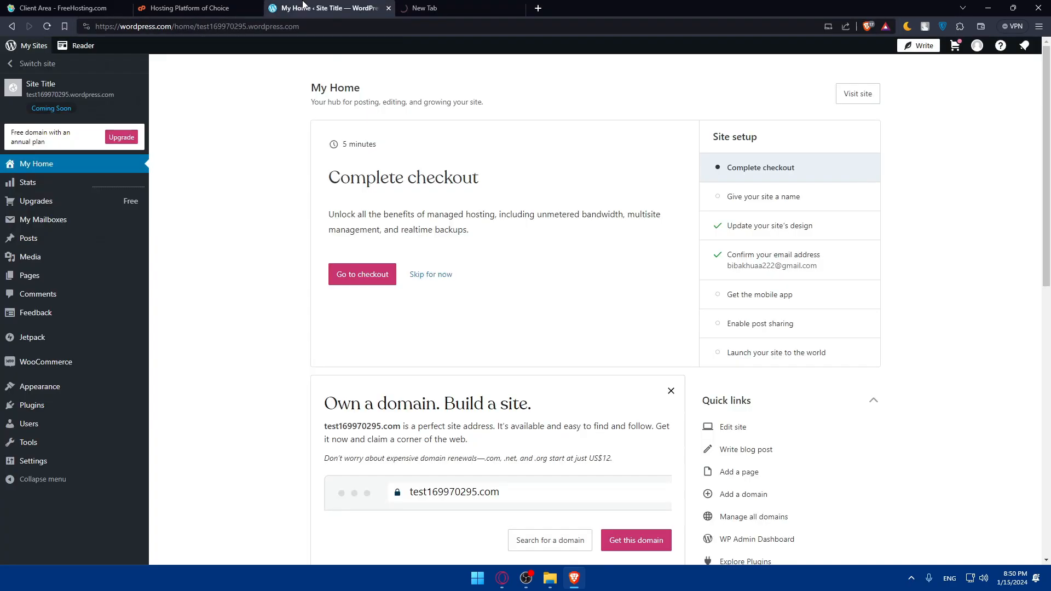
{"action": "mouse_move", "coordinate": [359, 162]}
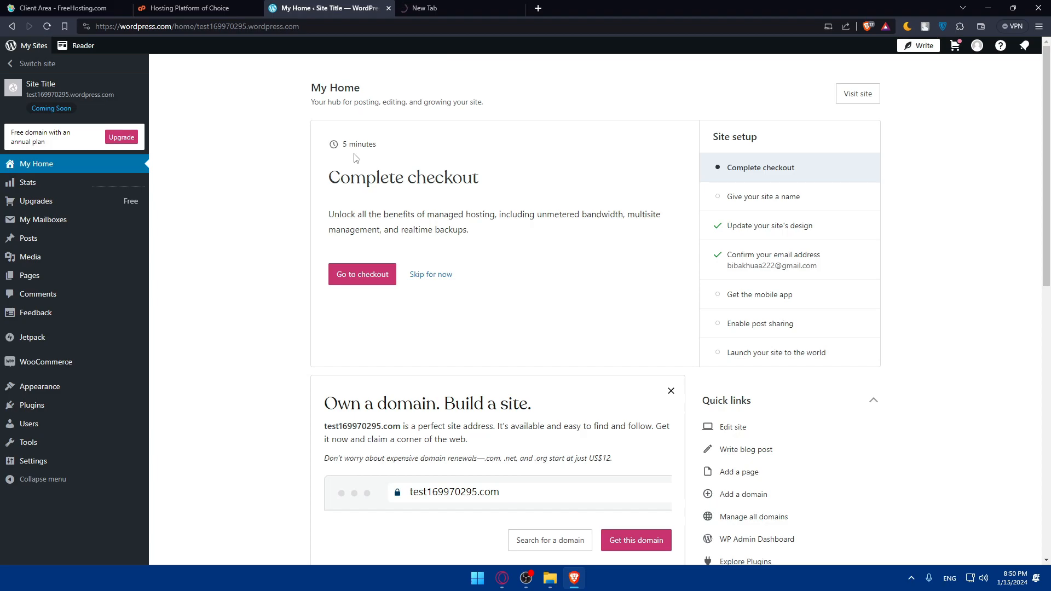
{"action": "mouse_move", "coordinate": [431, 163]}
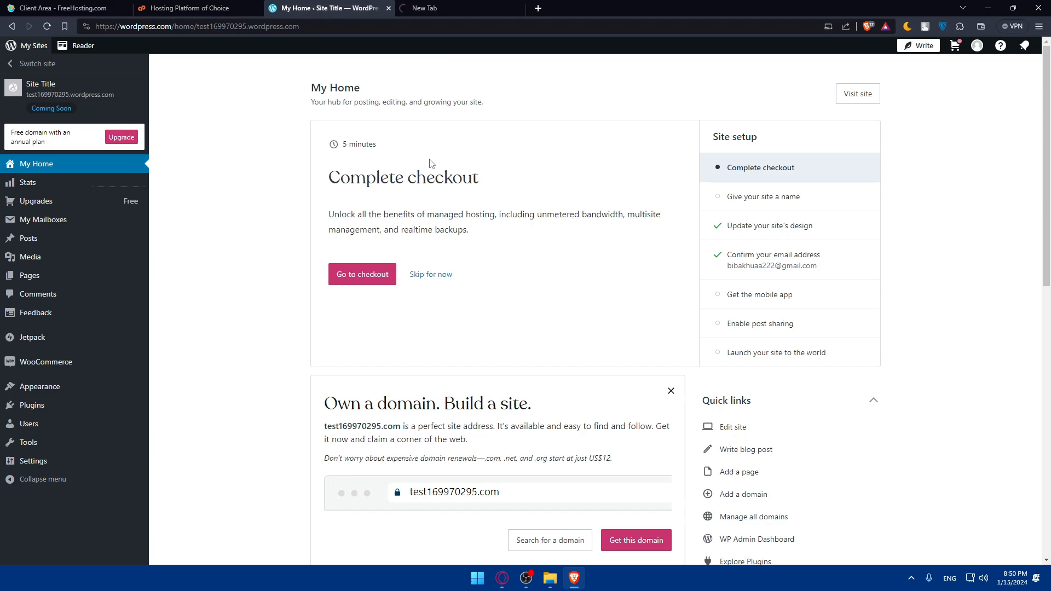
{"action": "mouse_move", "coordinate": [523, 206]}
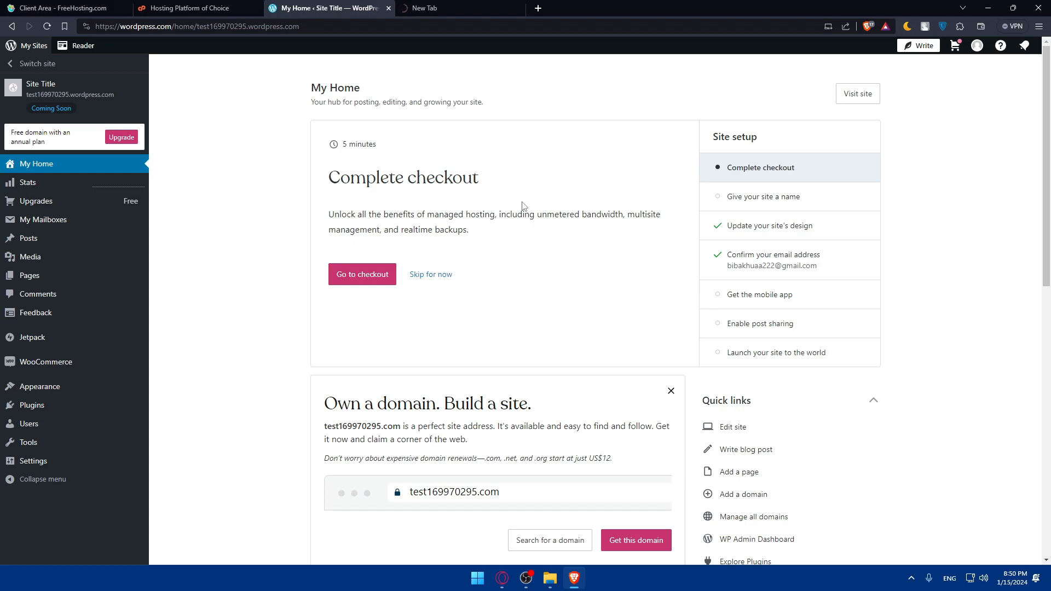
{"action": "mouse_move", "coordinate": [559, 212]}
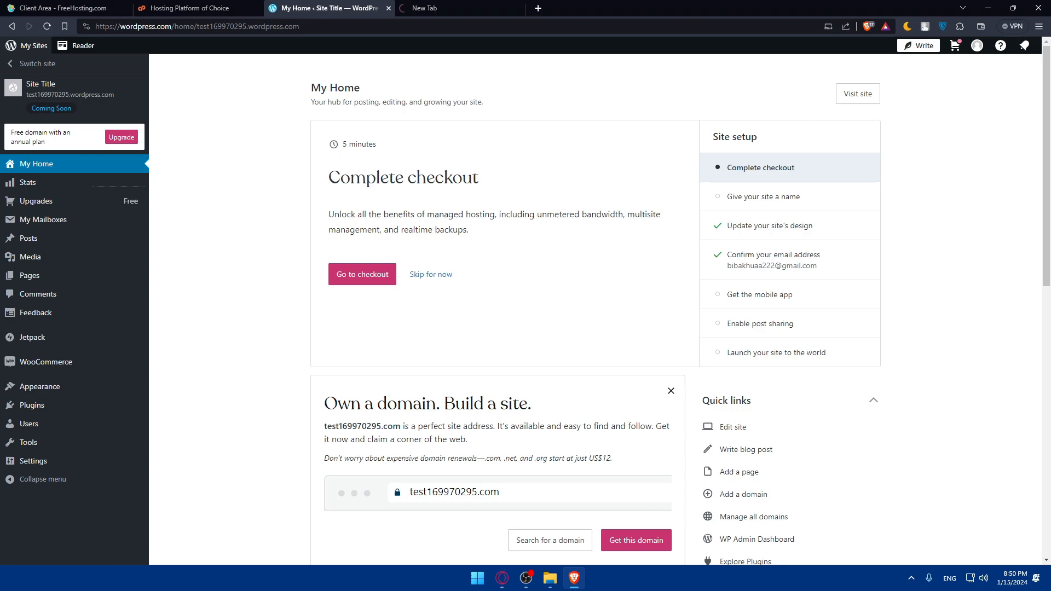
{"action": "mouse_move", "coordinate": [467, 216]}
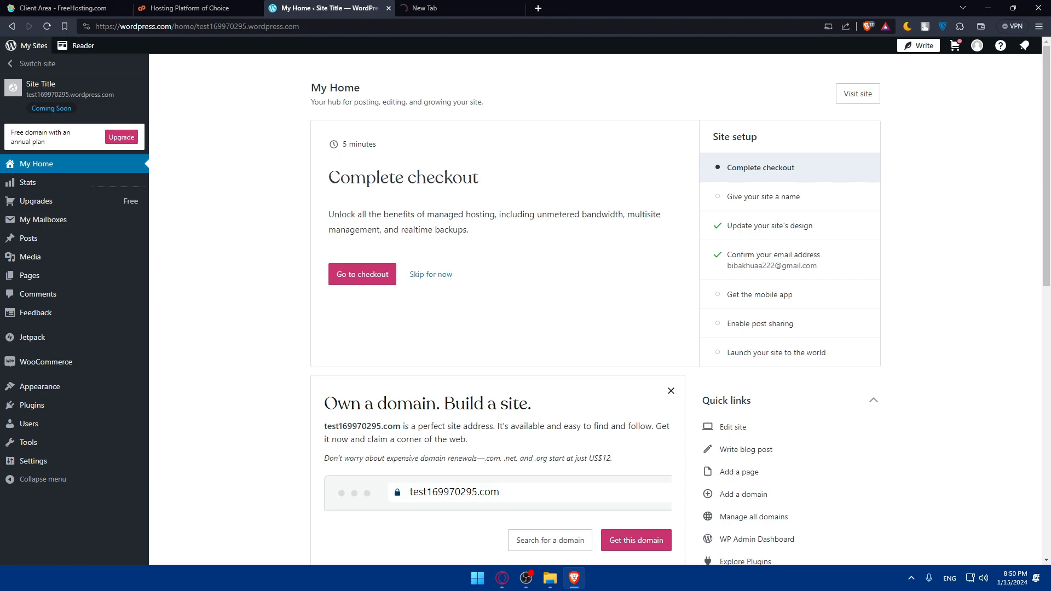
Switch from the WordPress.com My Home page back to the cPanel homepage tab.
{"action": "left_click", "coordinate": [195, 7]}
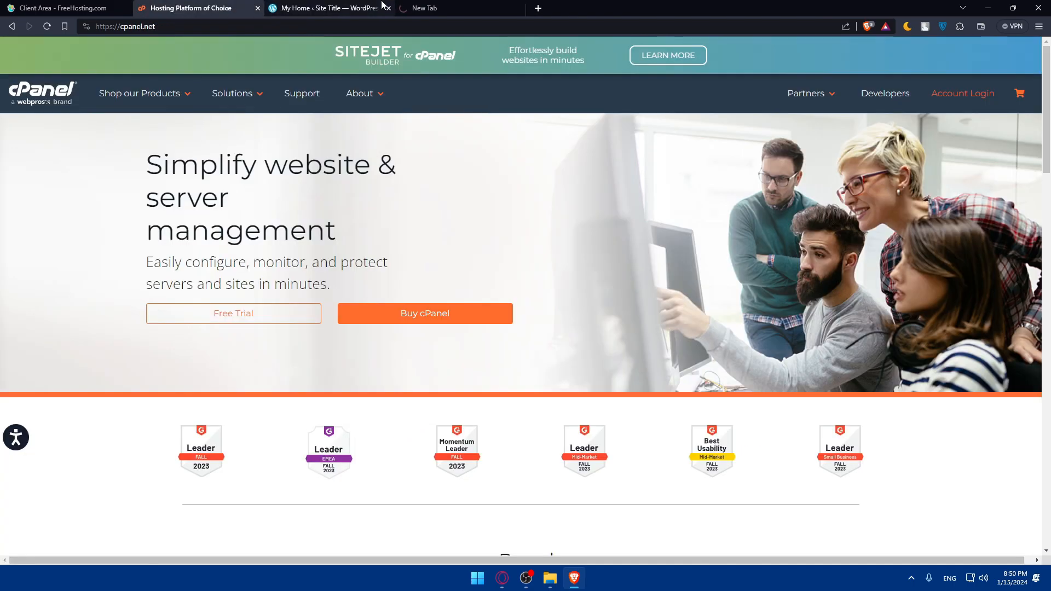
{"action": "mouse_move", "coordinate": [423, 7]}
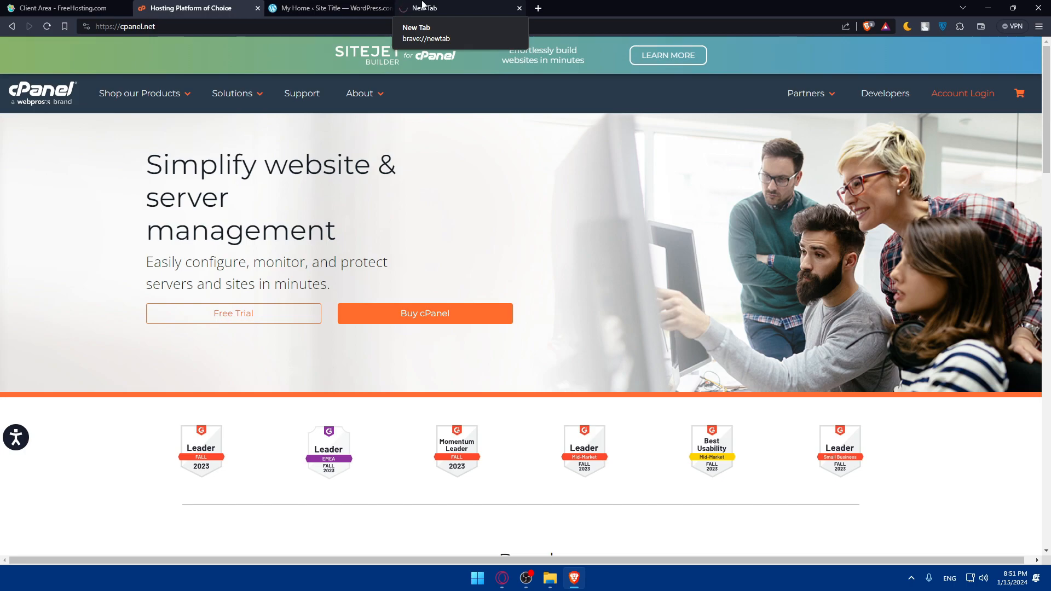
{"action": "mouse_move", "coordinate": [497, 223]}
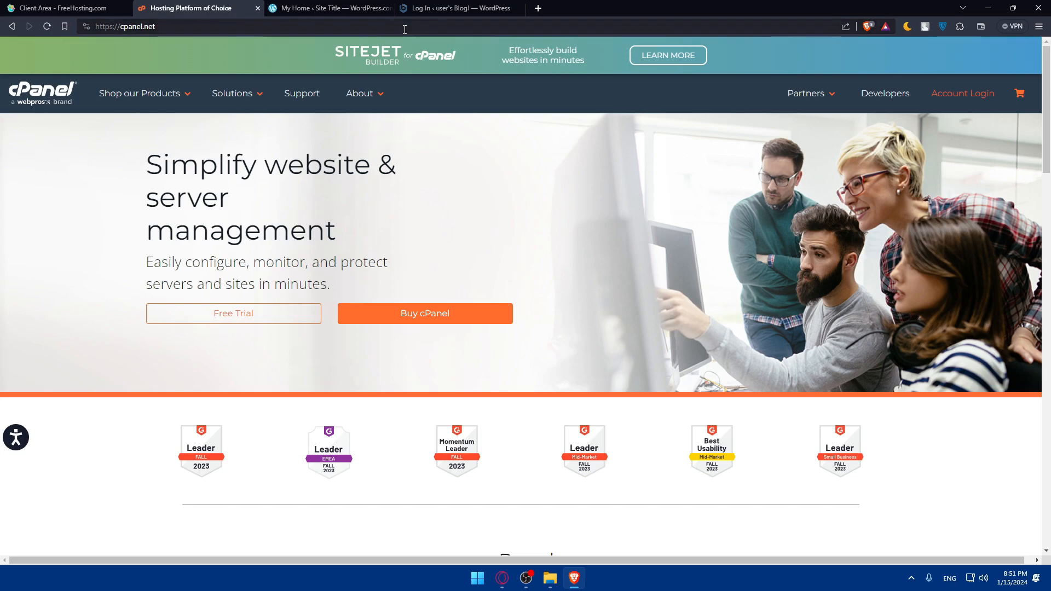
Sign in to the local WordPress site with the saved login, postpone email verification, and reach the admin dashboard.
{"action": "left_click", "coordinate": [455, 8]}
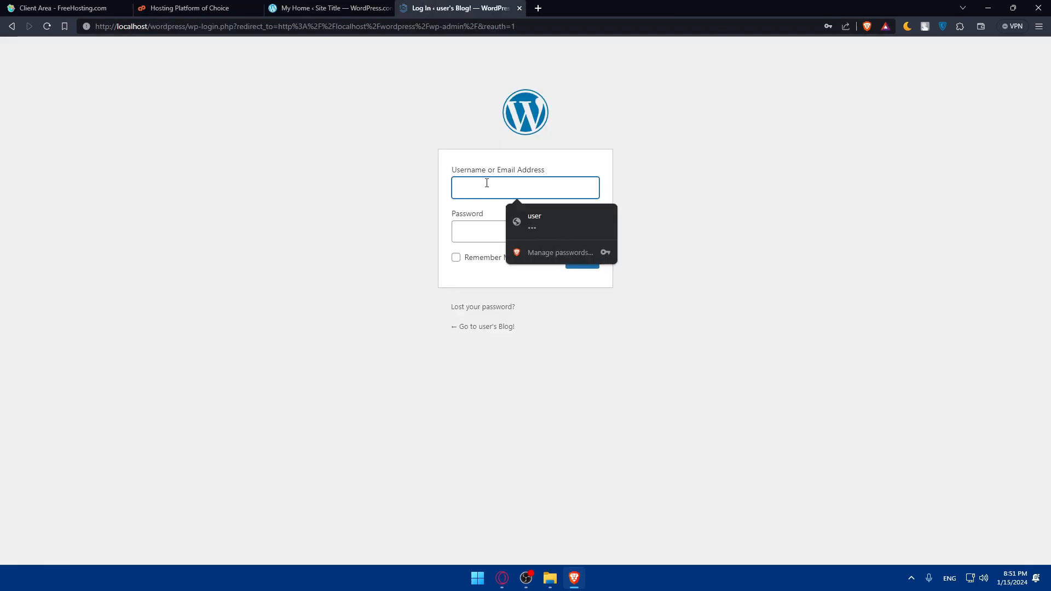
{"action": "left_click", "coordinate": [534, 221]}
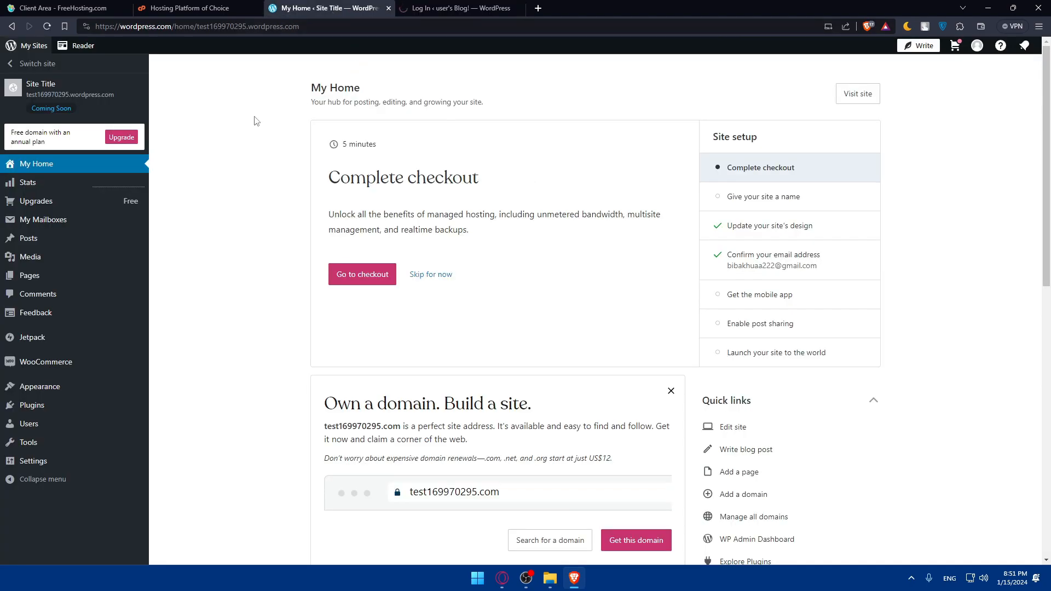
{"action": "mouse_move", "coordinate": [224, 144]}
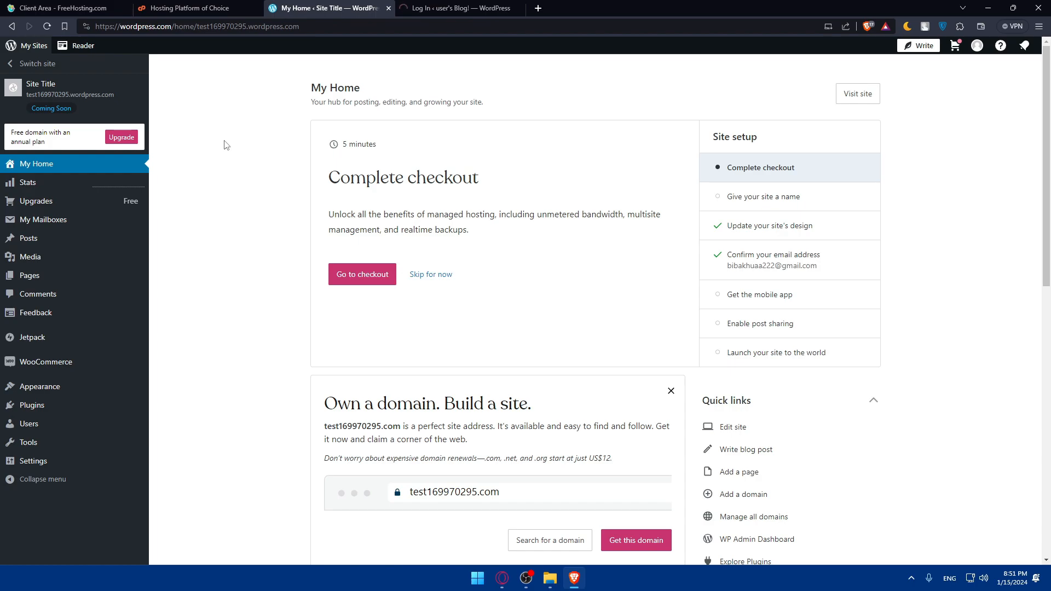
{"action": "left_click", "coordinate": [458, 7]}
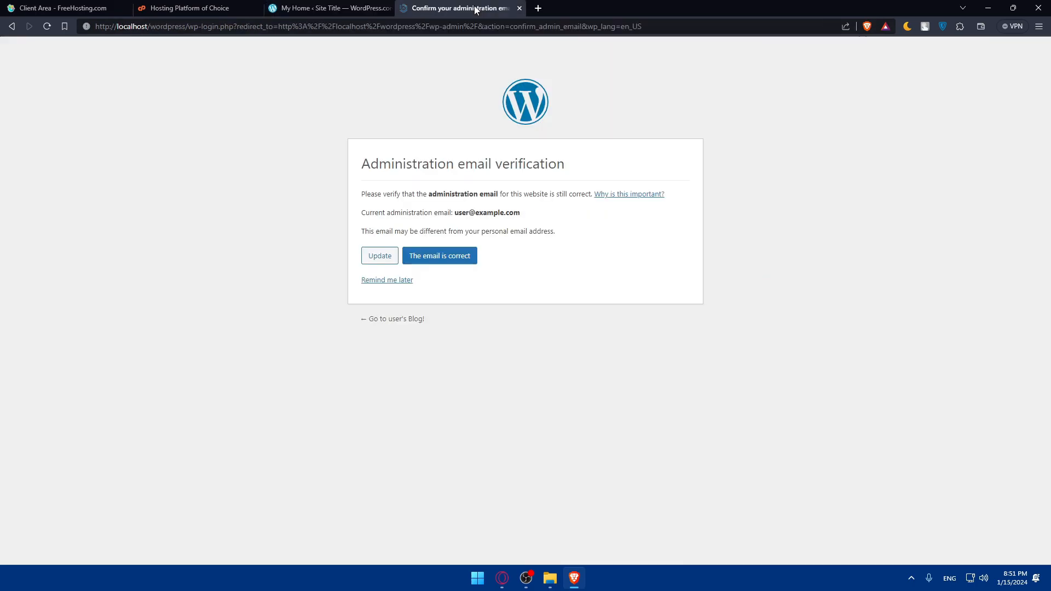
{"action": "left_click", "coordinate": [387, 279]}
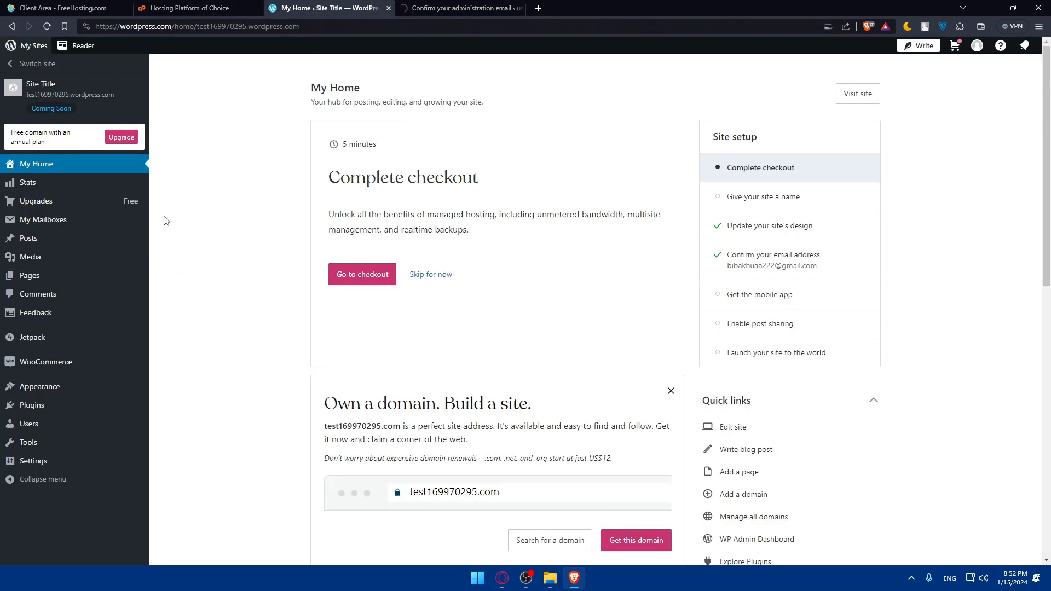
{"action": "left_click", "coordinate": [461, 8]}
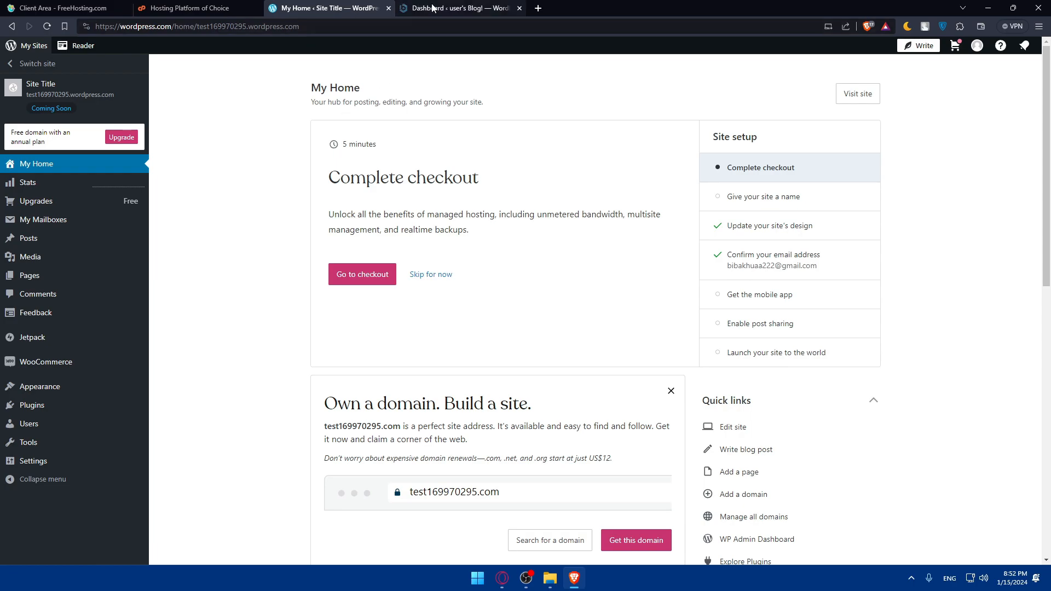
{"action": "left_click", "coordinate": [458, 8]}
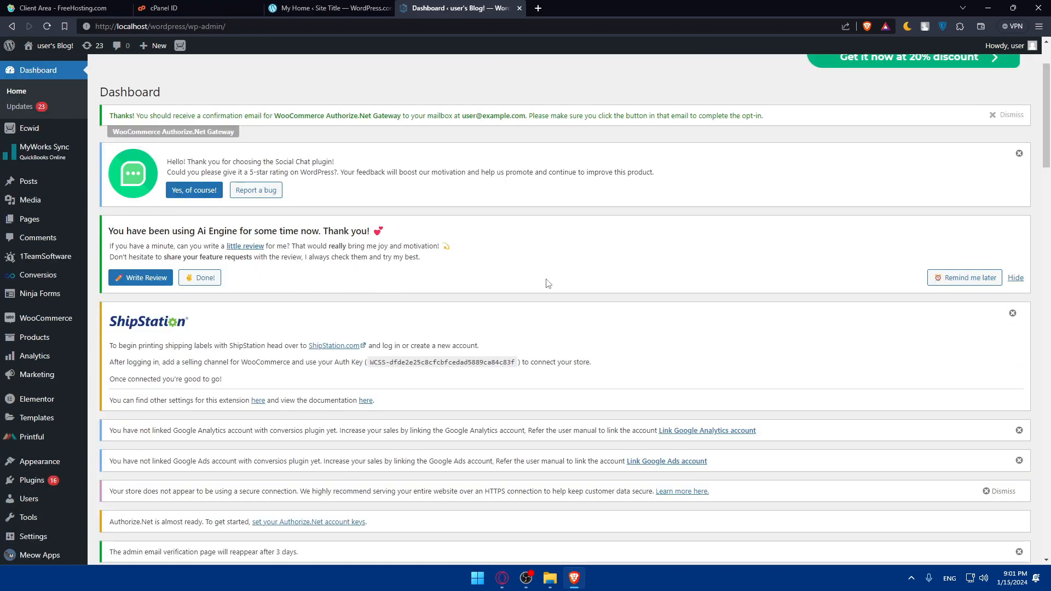
{"action": "mouse_move", "coordinate": [523, 249]}
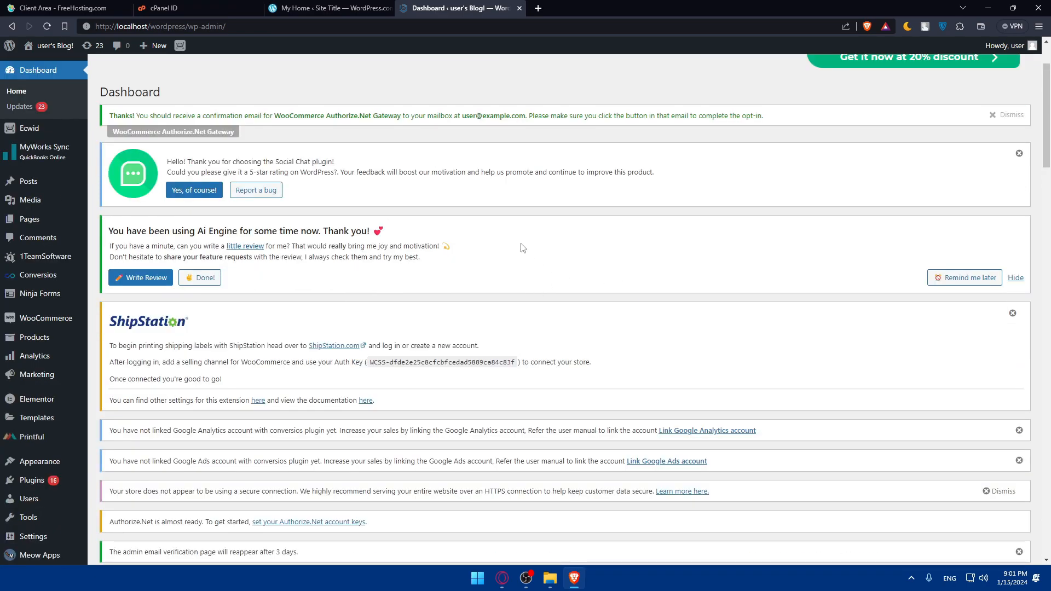
Scroll through the WordPress dashboard widgets, then switch to the cPanel ID sign-in tab.
{"action": "scroll", "scroll_direction": "down", "scroll_amount": 3}
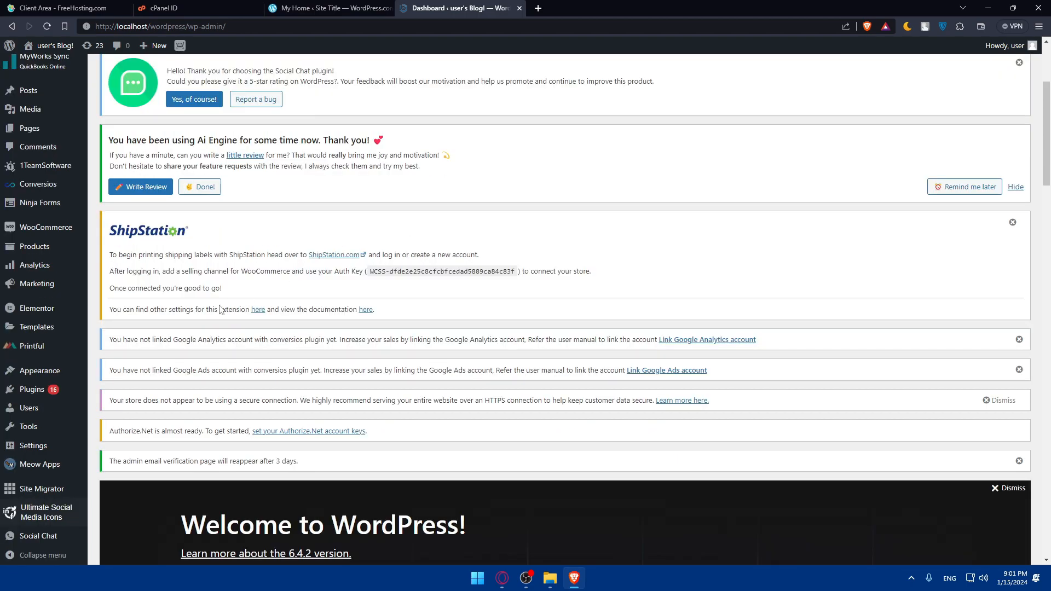
{"action": "scroll", "scroll_direction": "up", "scroll_amount": 3}
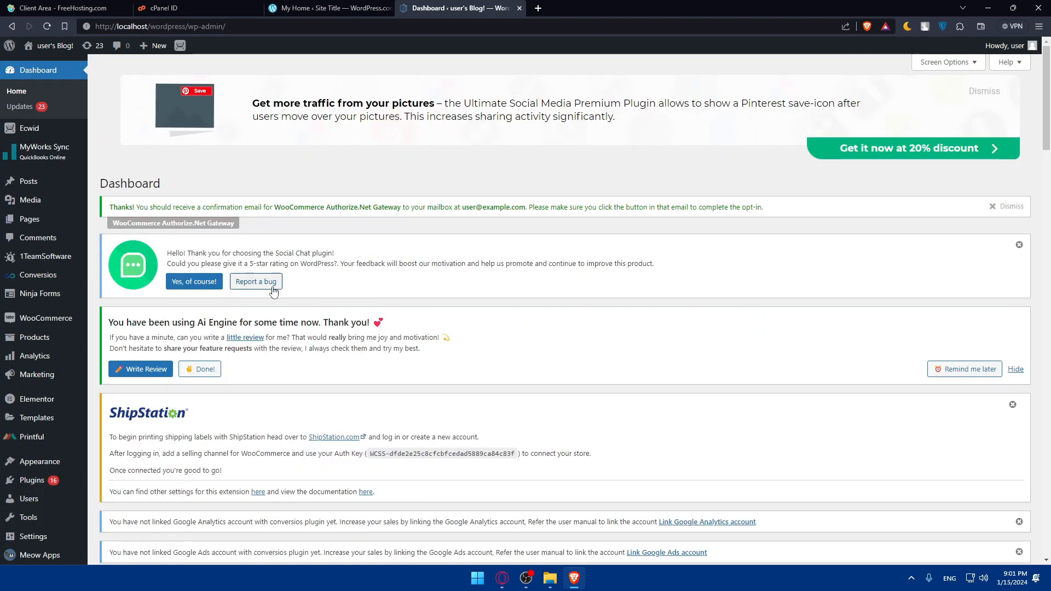
{"action": "mouse_move", "coordinate": [149, 317]}
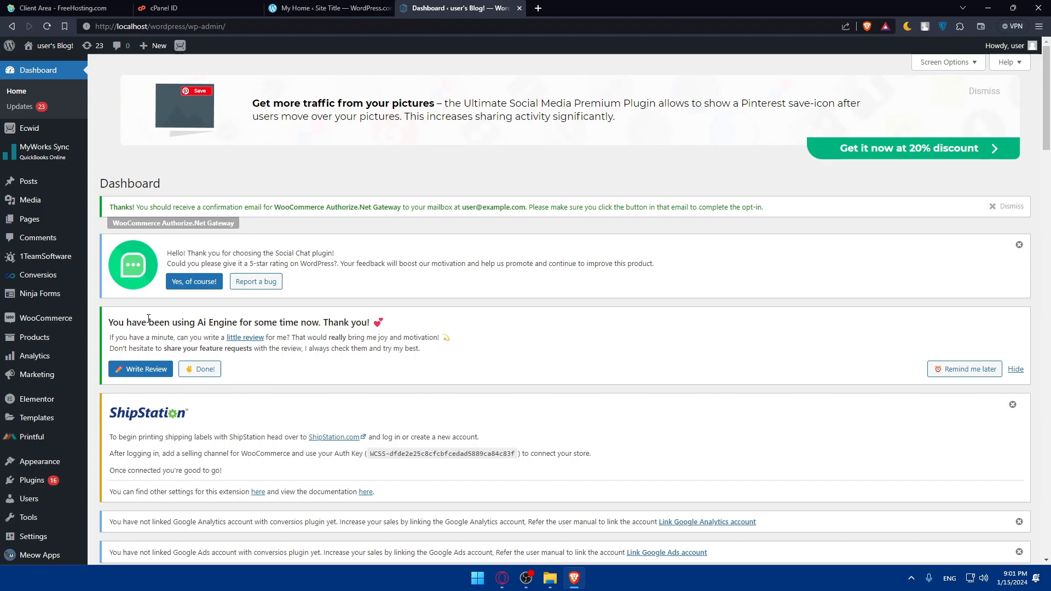
{"action": "mouse_move", "coordinate": [203, 218]}
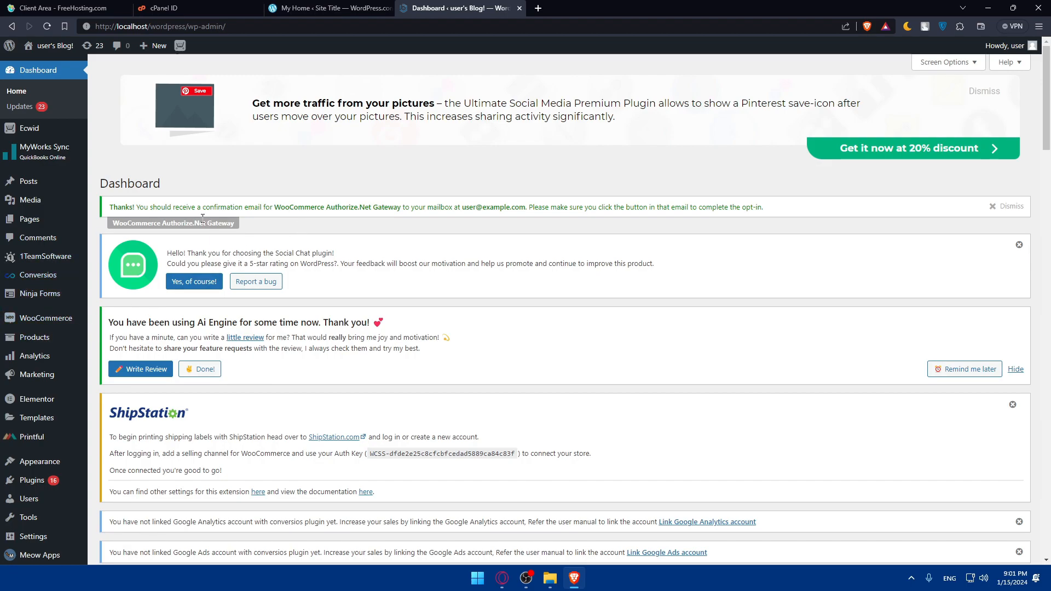
{"action": "mouse_move", "coordinate": [262, 199]}
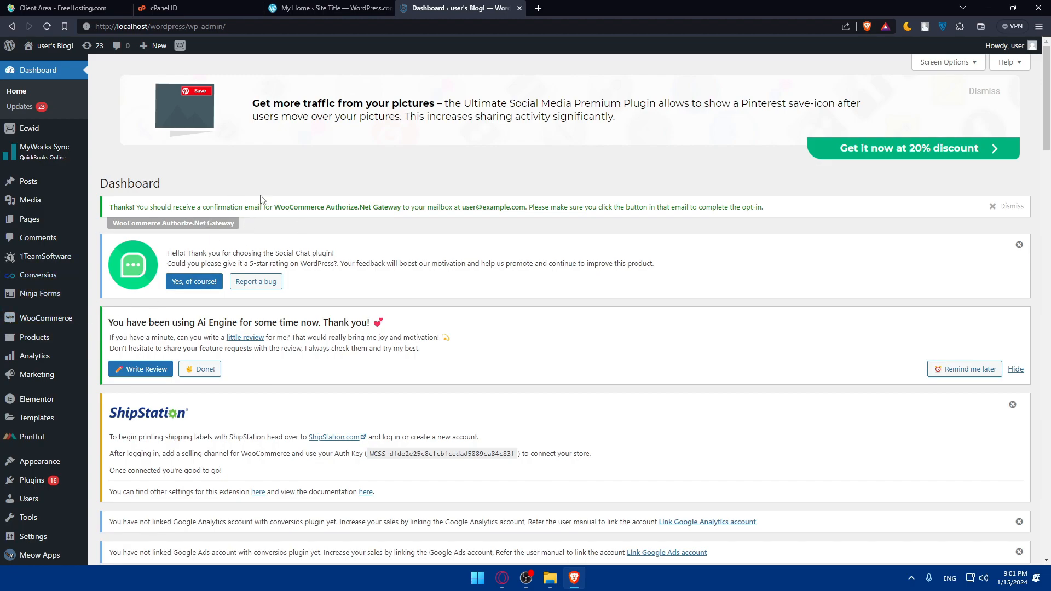
{"action": "scroll", "scroll_direction": "down", "scroll_amount": 3}
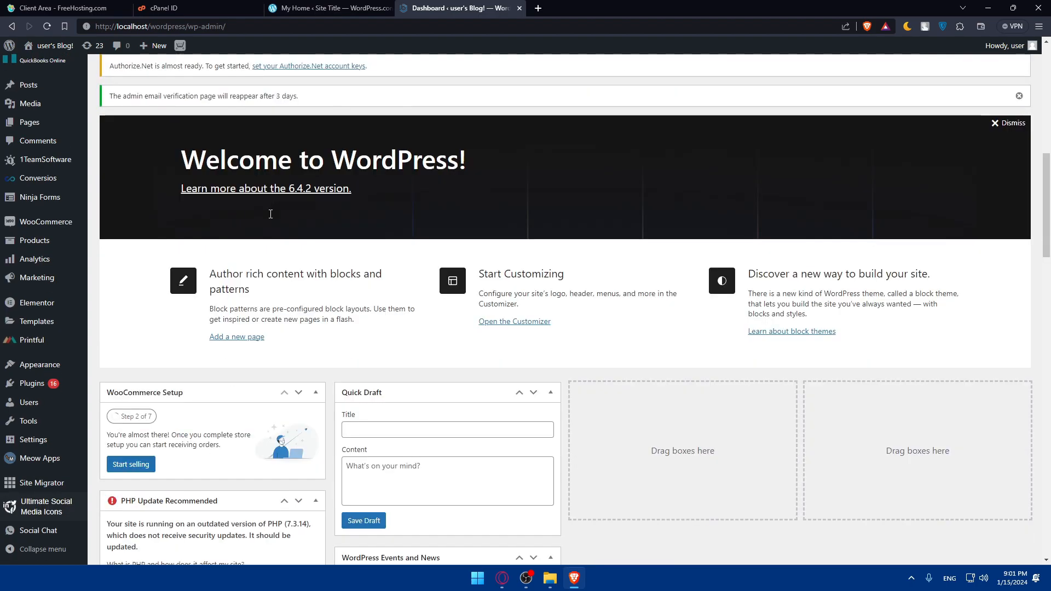
{"action": "scroll", "scroll_direction": "down", "scroll_amount": 3}
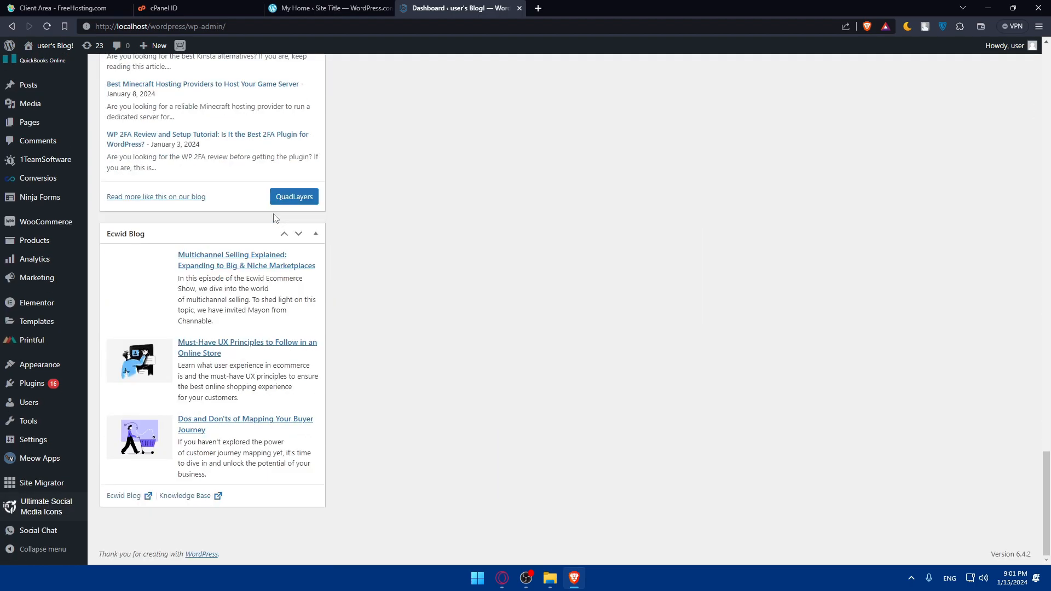
{"action": "scroll", "scroll_direction": "up", "scroll_amount": 3}
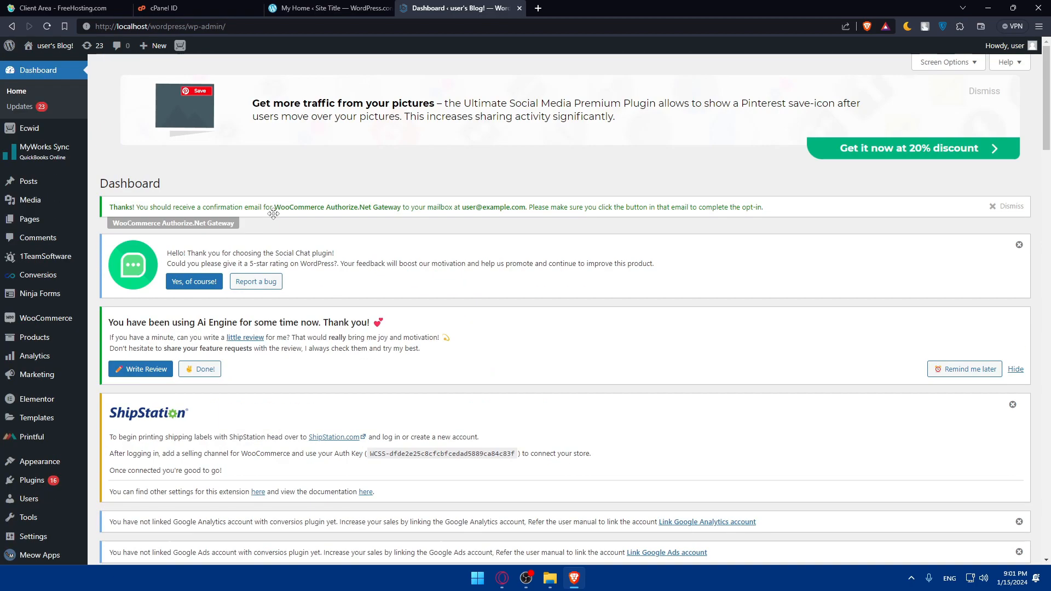
{"action": "mouse_move", "coordinate": [198, 139]}
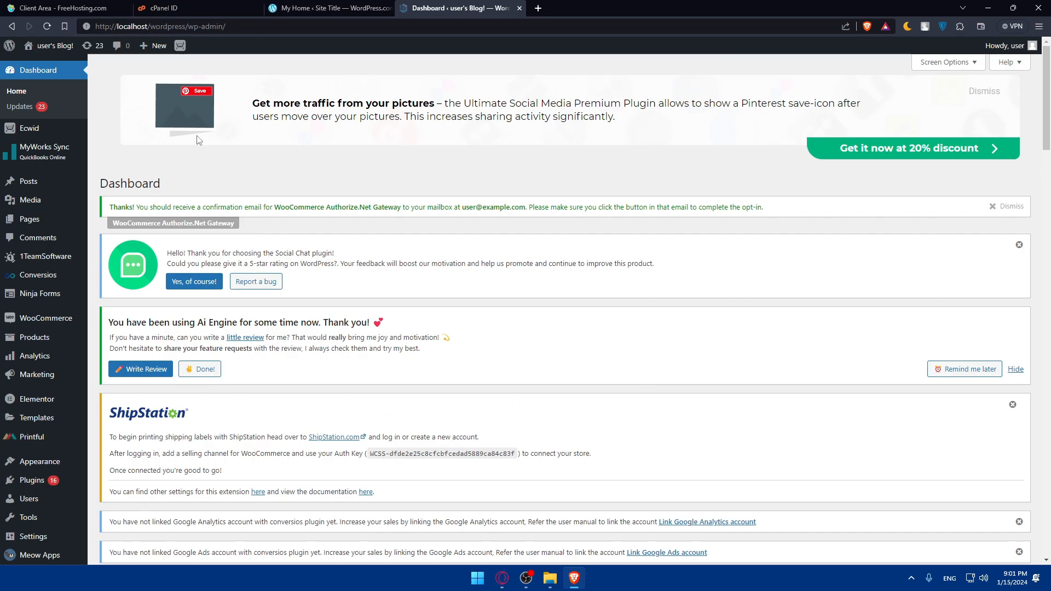
{"action": "left_click", "coordinate": [195, 8]}
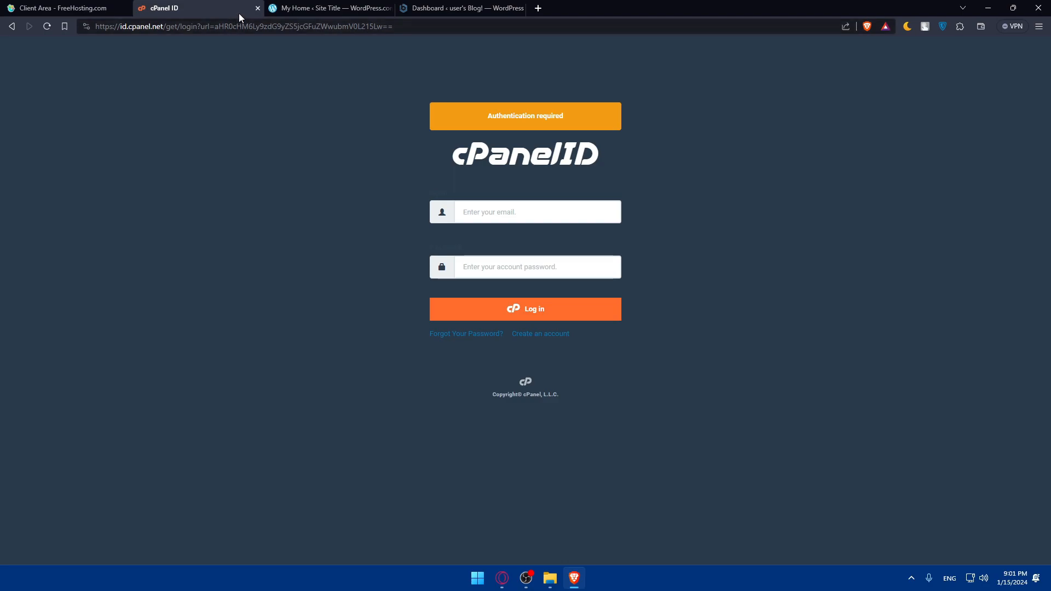
Close the FreeHosting client area tab, glance at WordPress.com, and return to the cPanel ID sign-in page.
{"action": "left_click", "coordinate": [60, 8]}
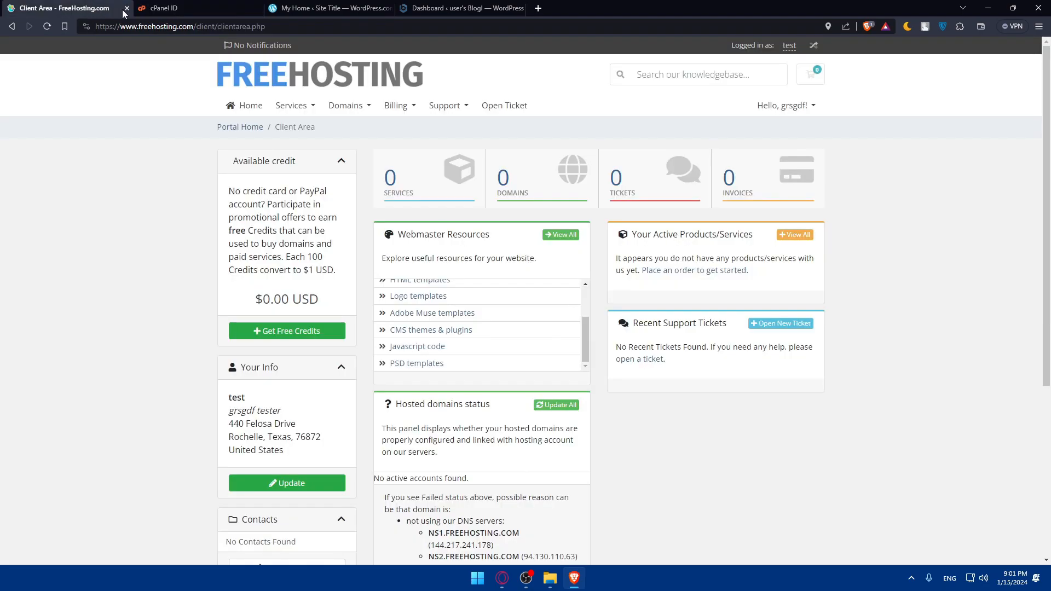
{"action": "left_click", "coordinate": [127, 7]}
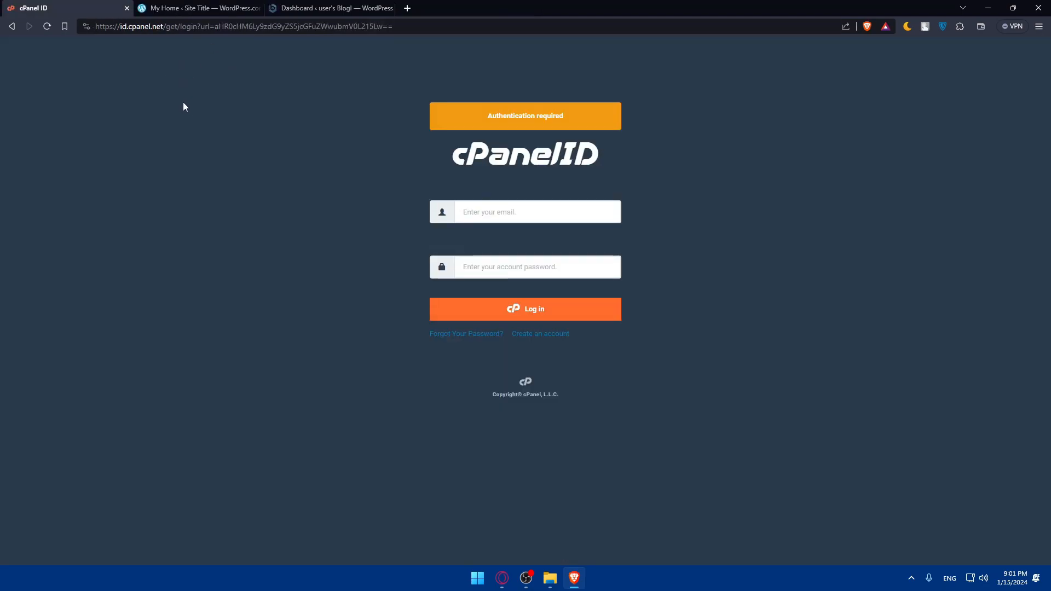
{"action": "left_click", "coordinate": [198, 8]}
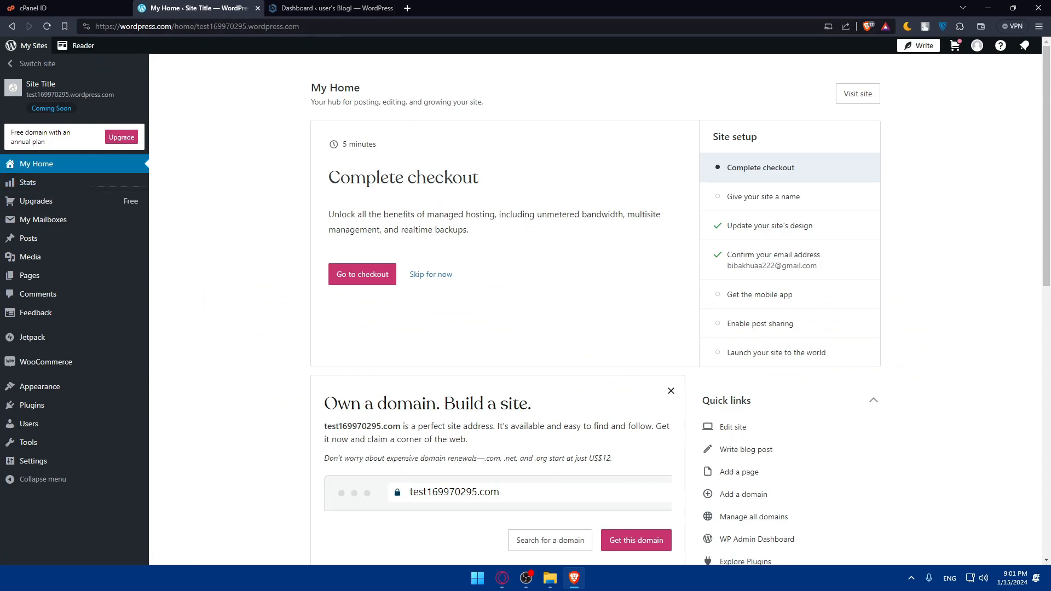
{"action": "mouse_move", "coordinate": [76, 11]}
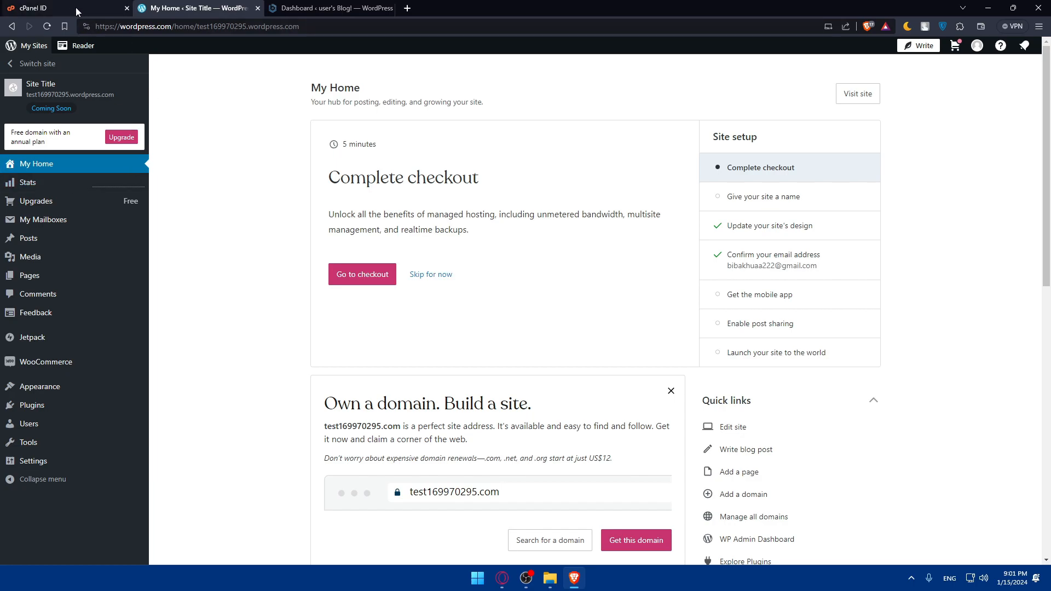
{"action": "left_click", "coordinate": [63, 7]}
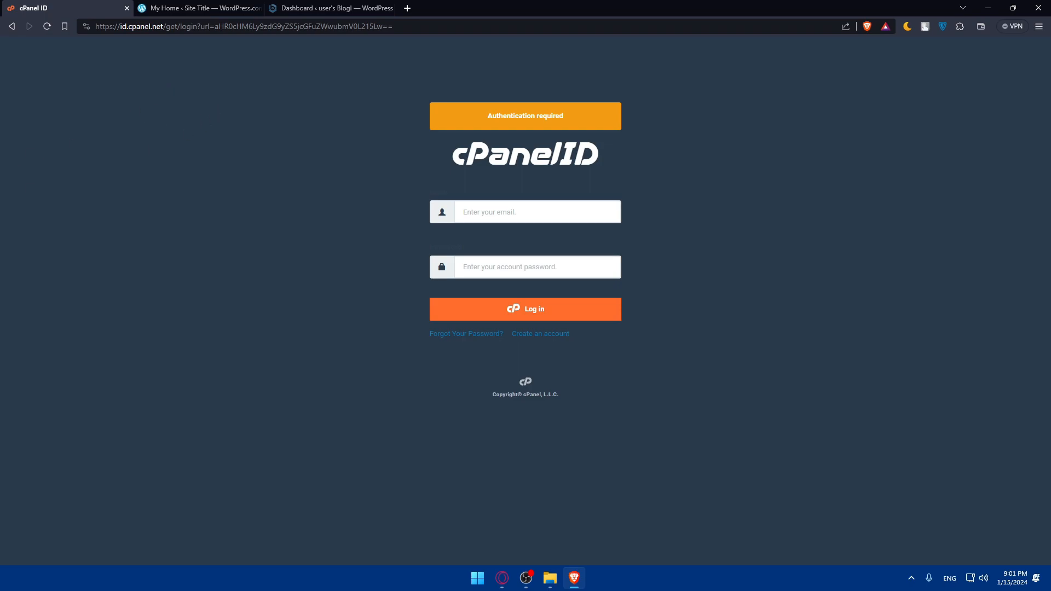
{"action": "mouse_move", "coordinate": [345, 183]}
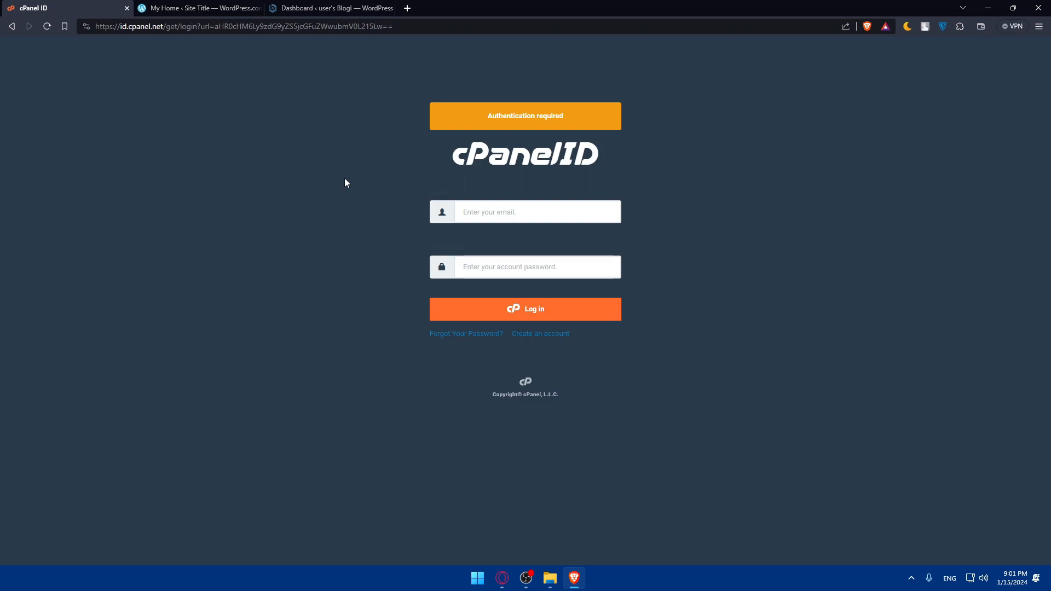
Switch back to the local WordPress admin dashboard tab ('Dashboard ‹ user's Blog!').
{"action": "left_click", "coordinate": [195, 7]}
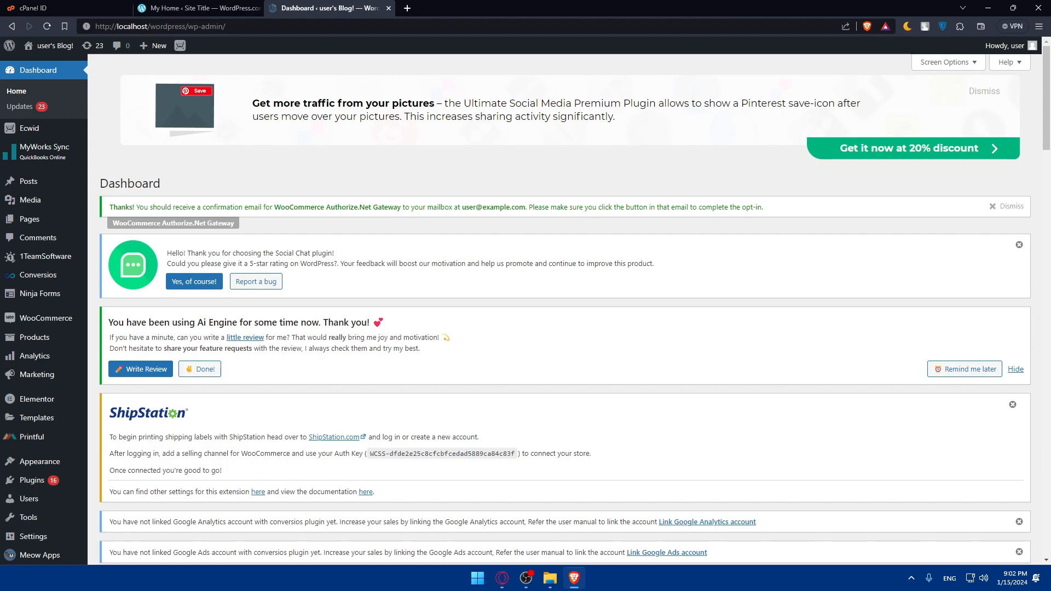
{"action": "mouse_move", "coordinate": [416, 221]}
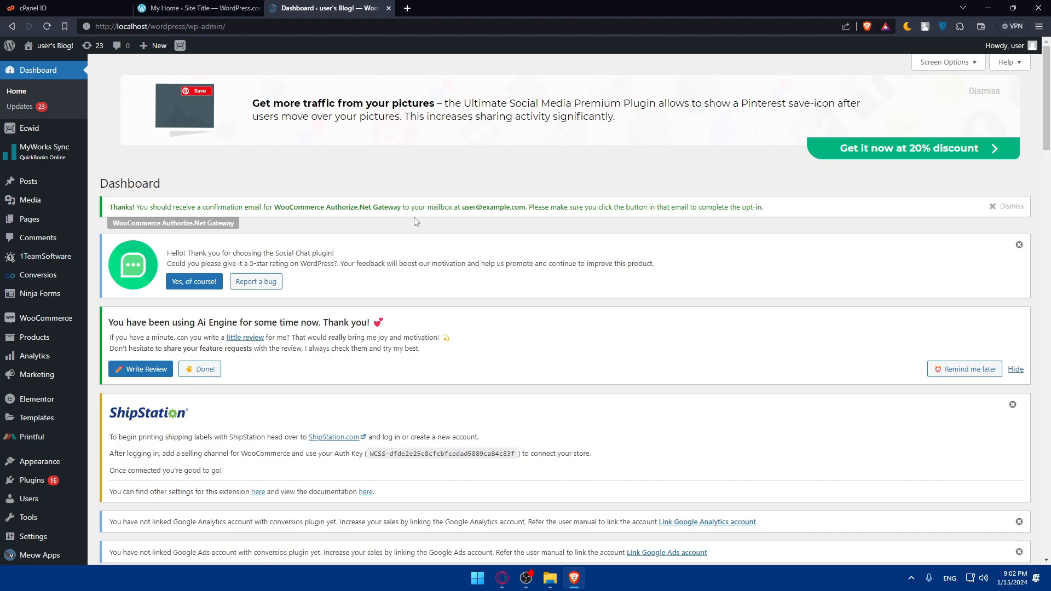